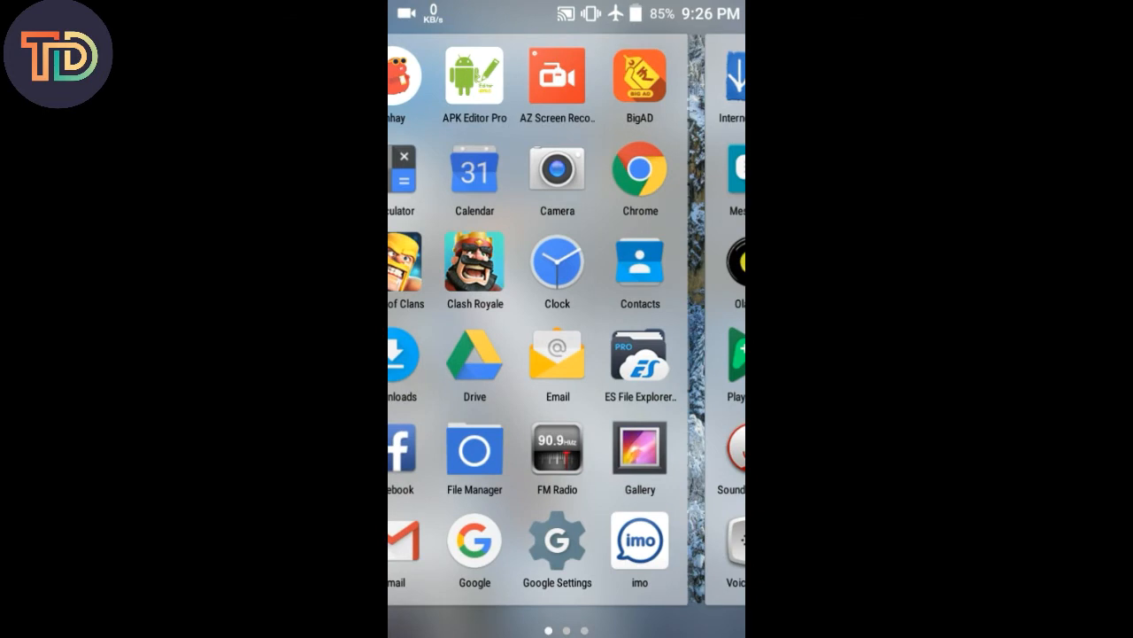
Launch KineMaster from the next page of the app drawer
scroll("left", 3)
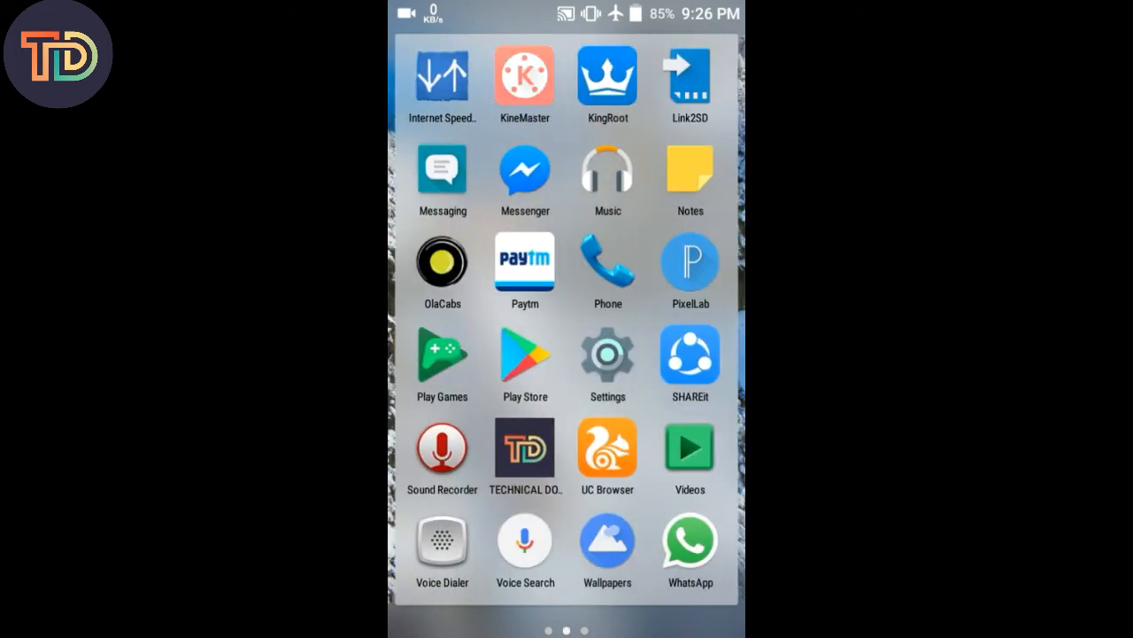
left_click(524, 74)
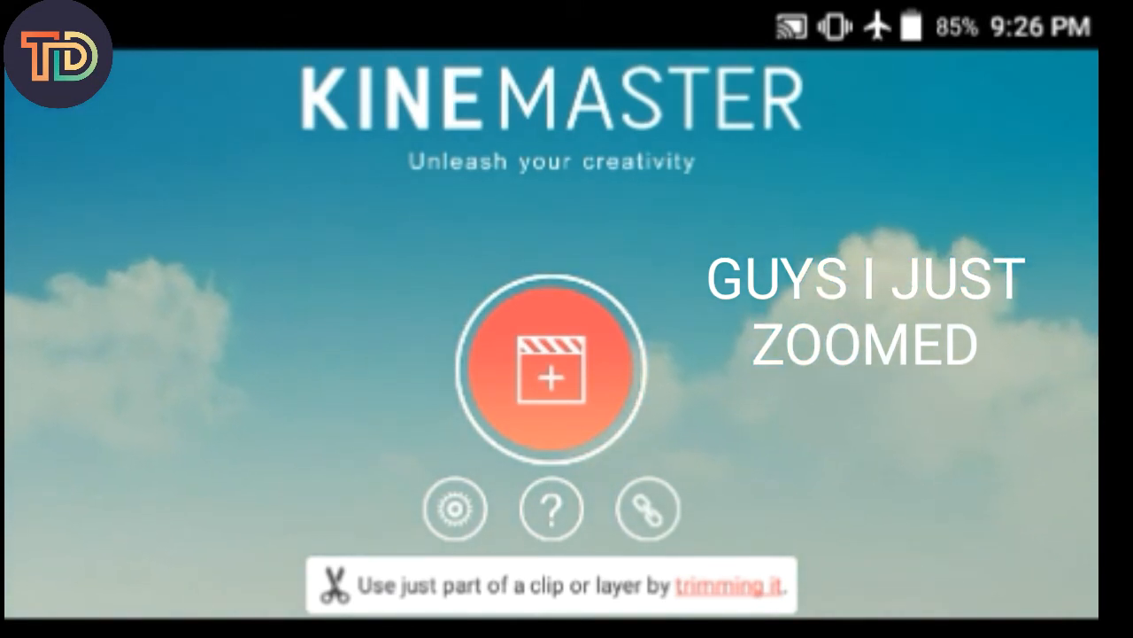
Create an empty project with the 14-second screen-recording clip, preview it, and return to the start screen
left_click(550, 370)
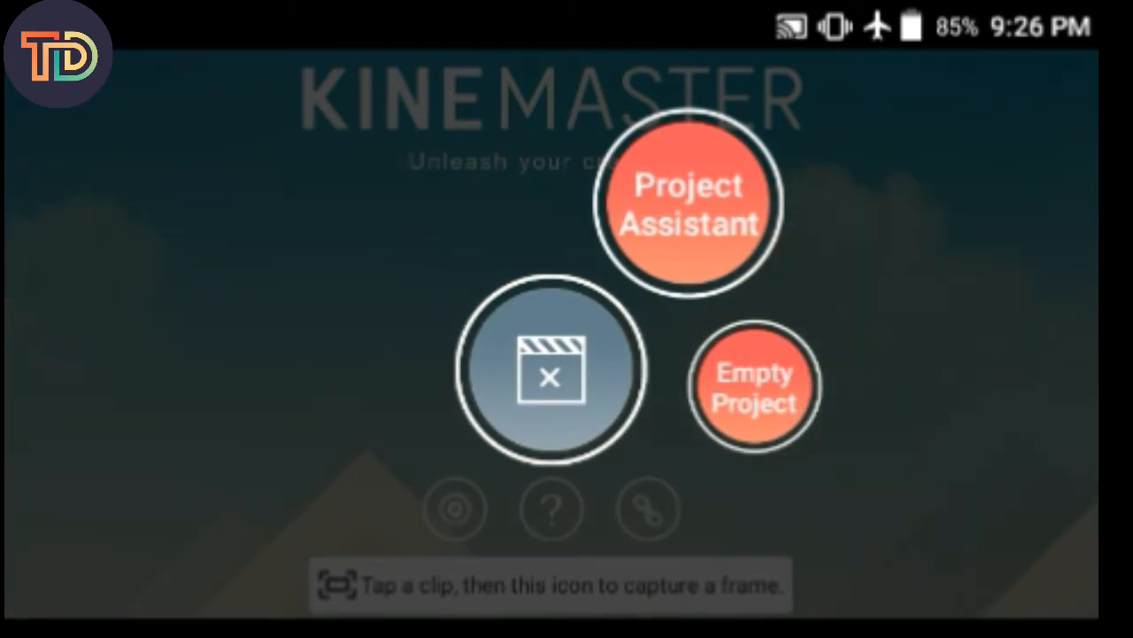
left_click(754, 386)
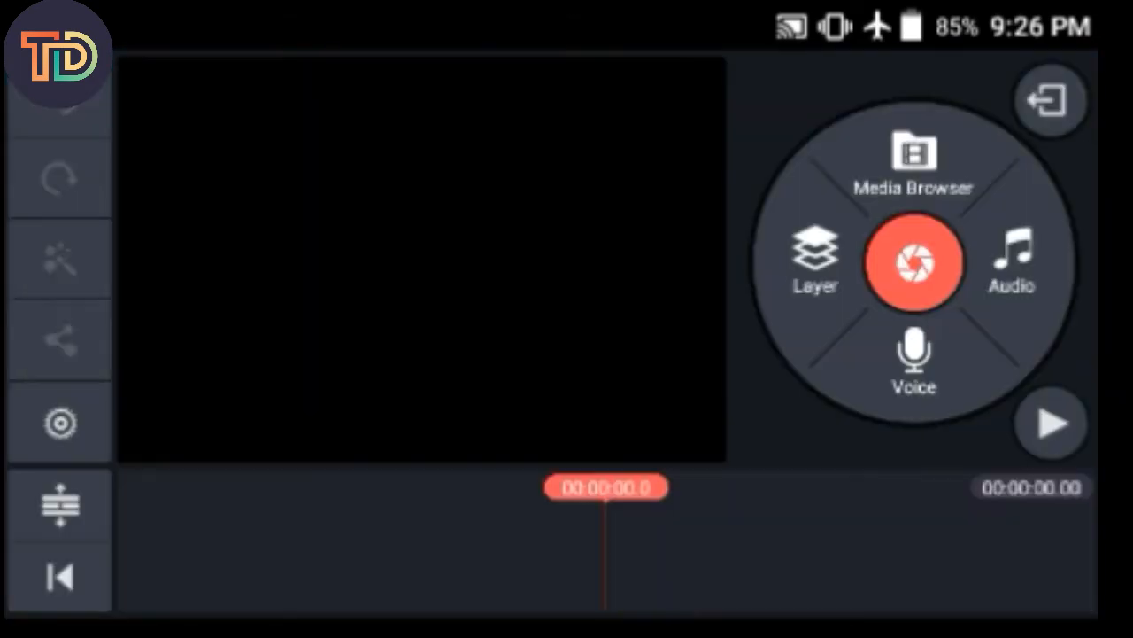
left_click(914, 163)
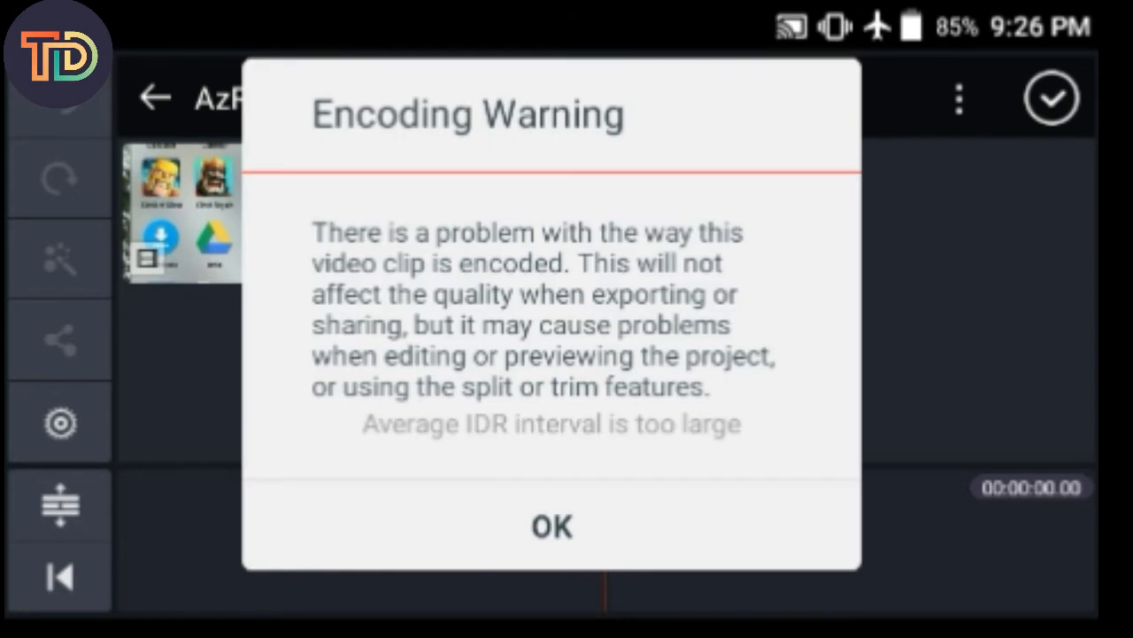
left_click(551, 524)
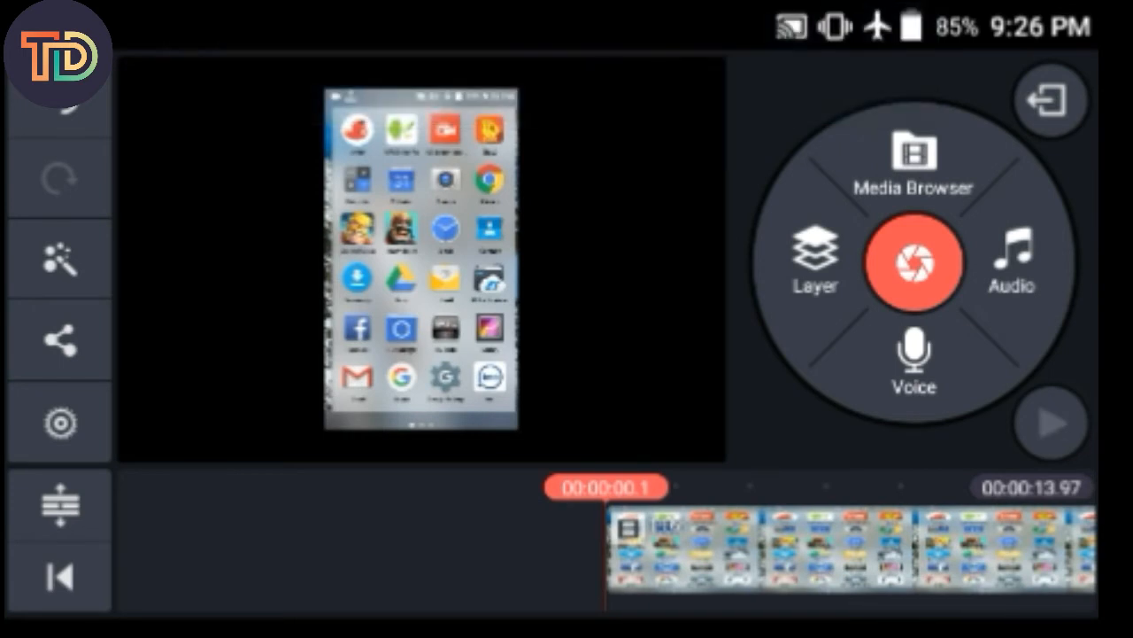
left_click(1050, 421)
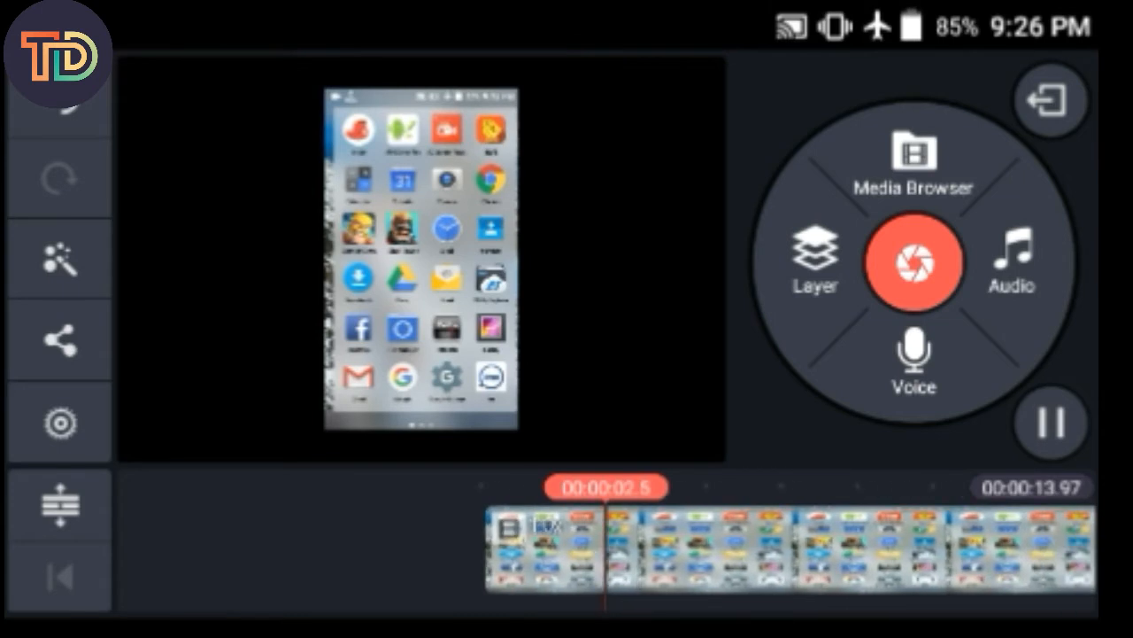
left_click(1052, 422)
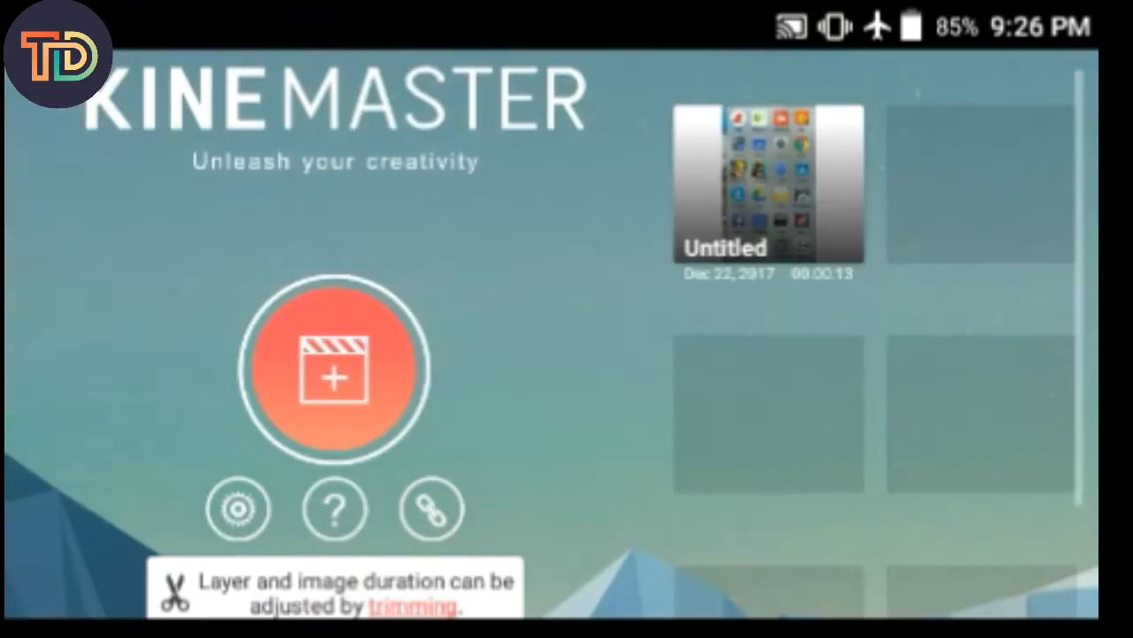
Reopen the Untitled project, browse images for a layer, then exit to the Android home screen
left_click(767, 184)
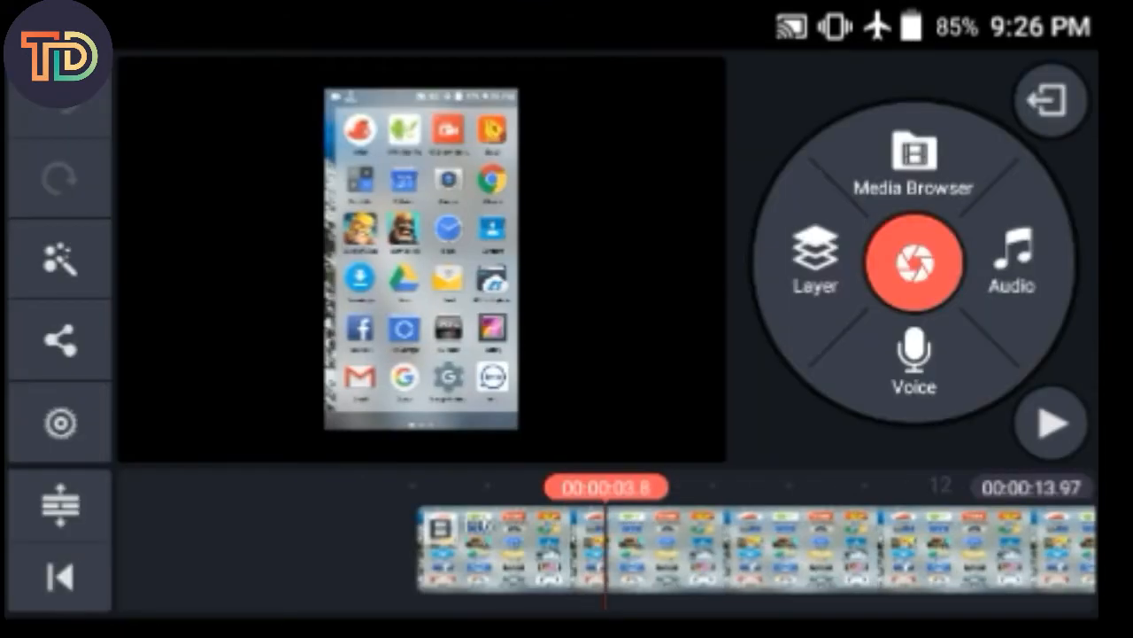
left_click(815, 262)
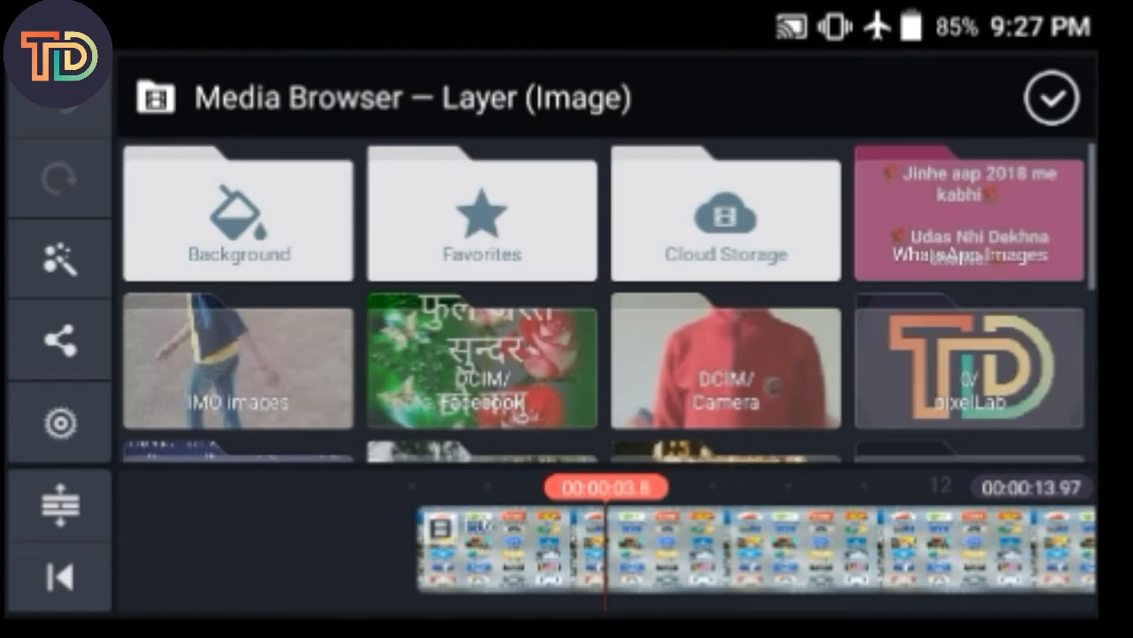
left_click(1052, 97)
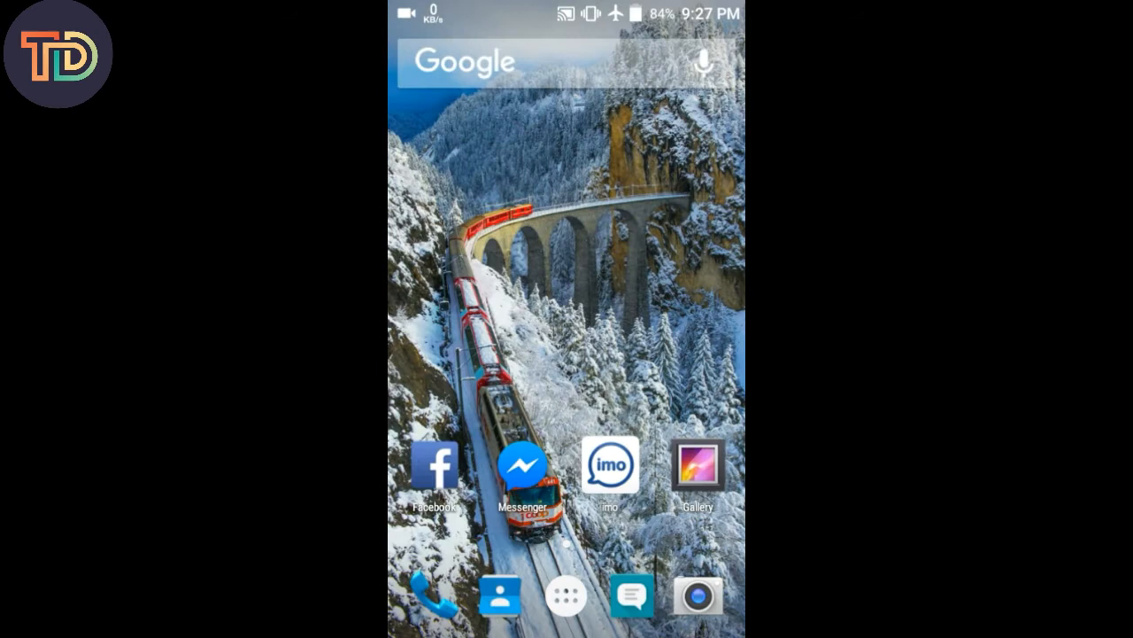
Open ES File Explorer from the app drawer to list internal storage folders
left_click(567, 595)
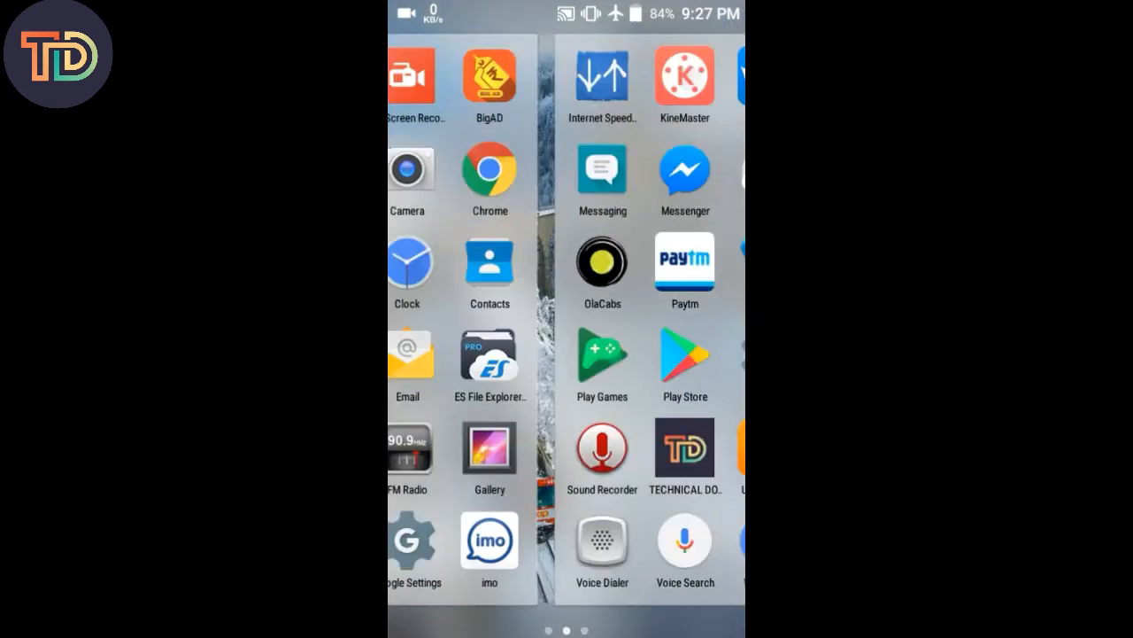
scroll("left", 3)
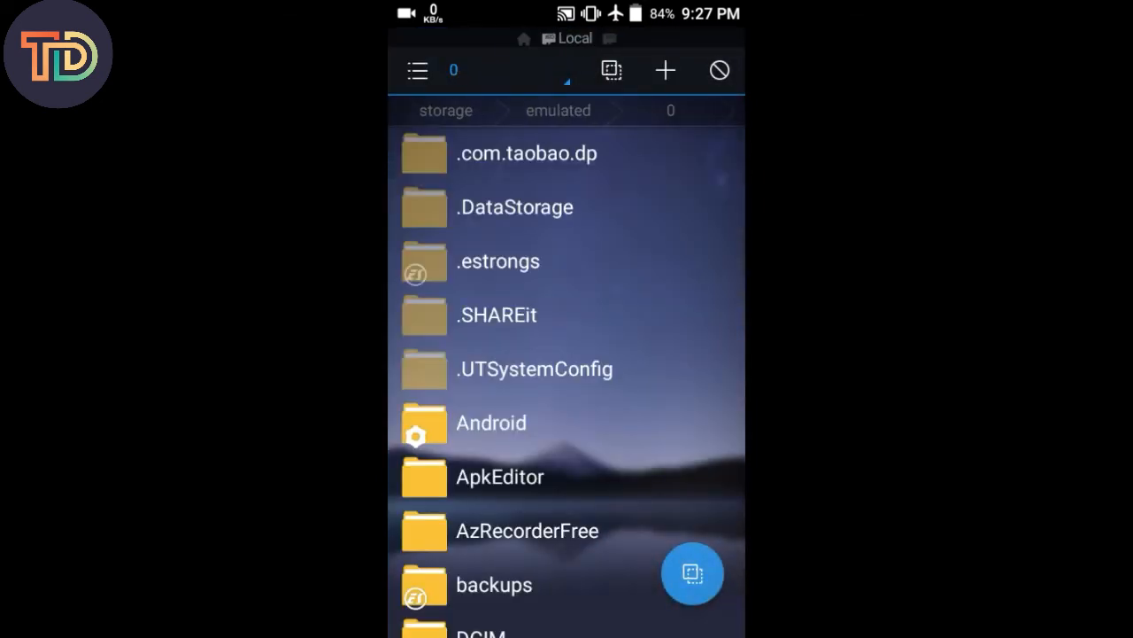
Browse from the Download folder through sdcard1 to the device root's data folder
scroll("up", 3)
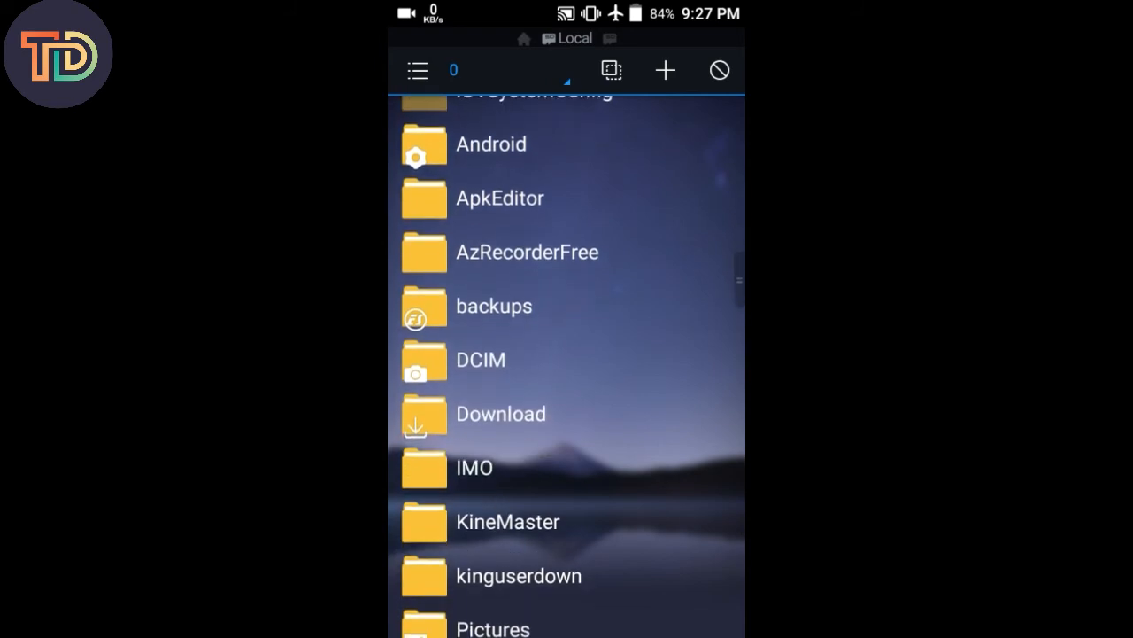
left_click(500, 415)
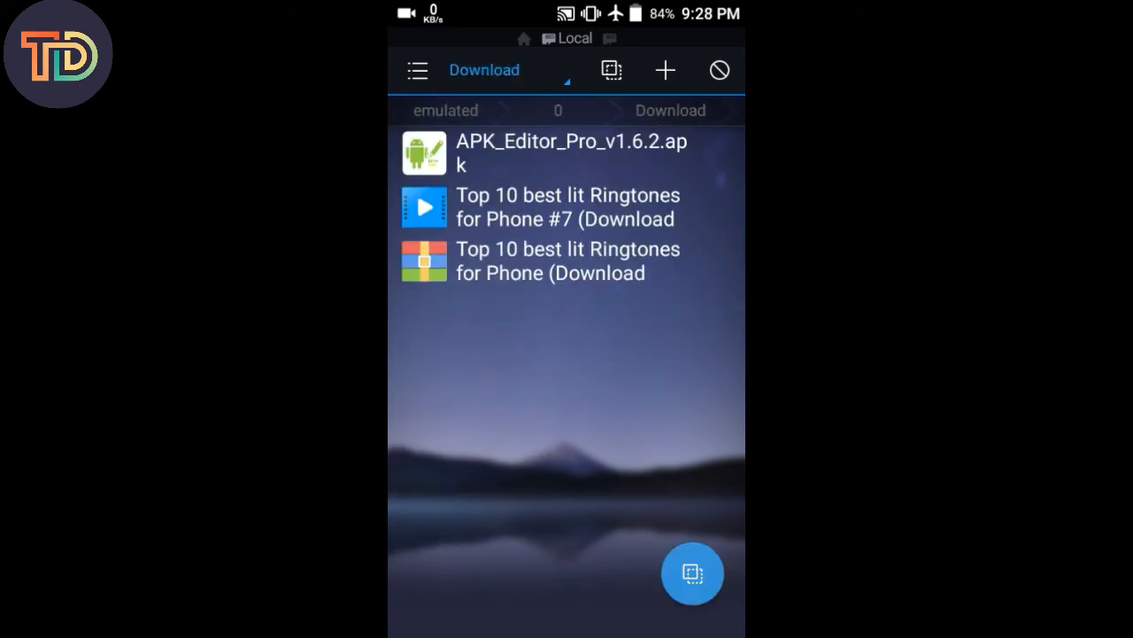
left_click(524, 39)
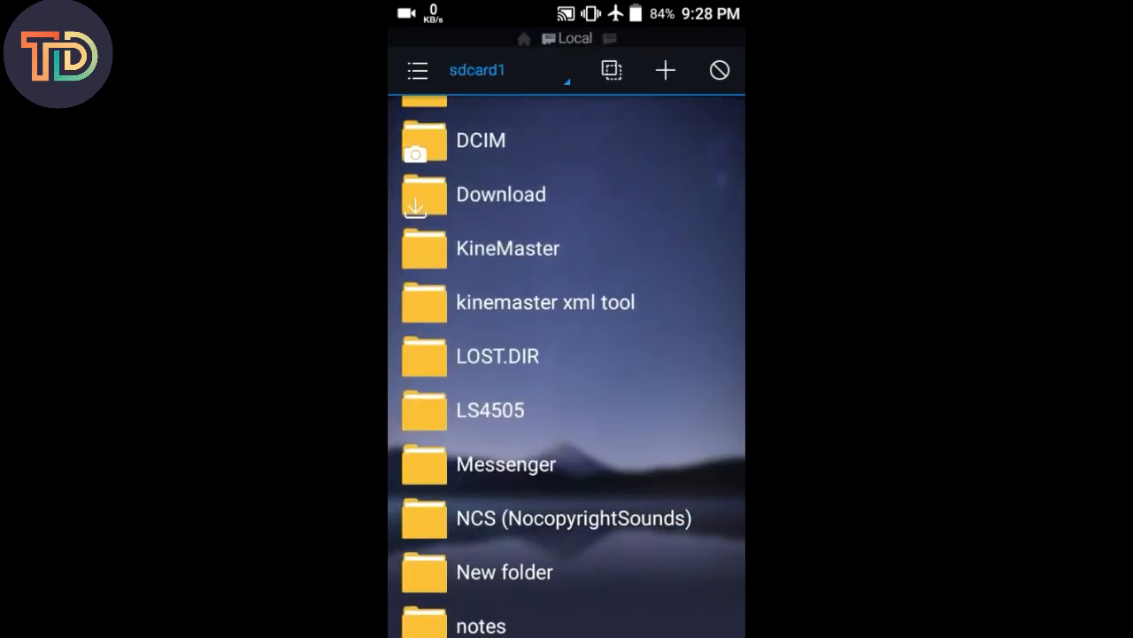
left_click(546, 301)
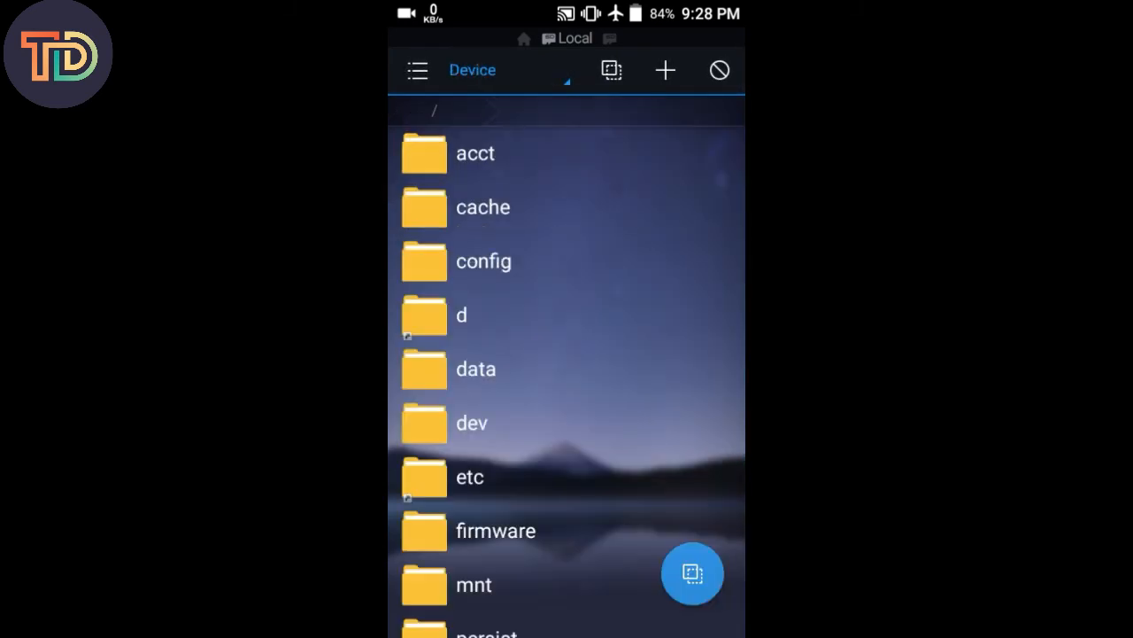
left_click(418, 71)
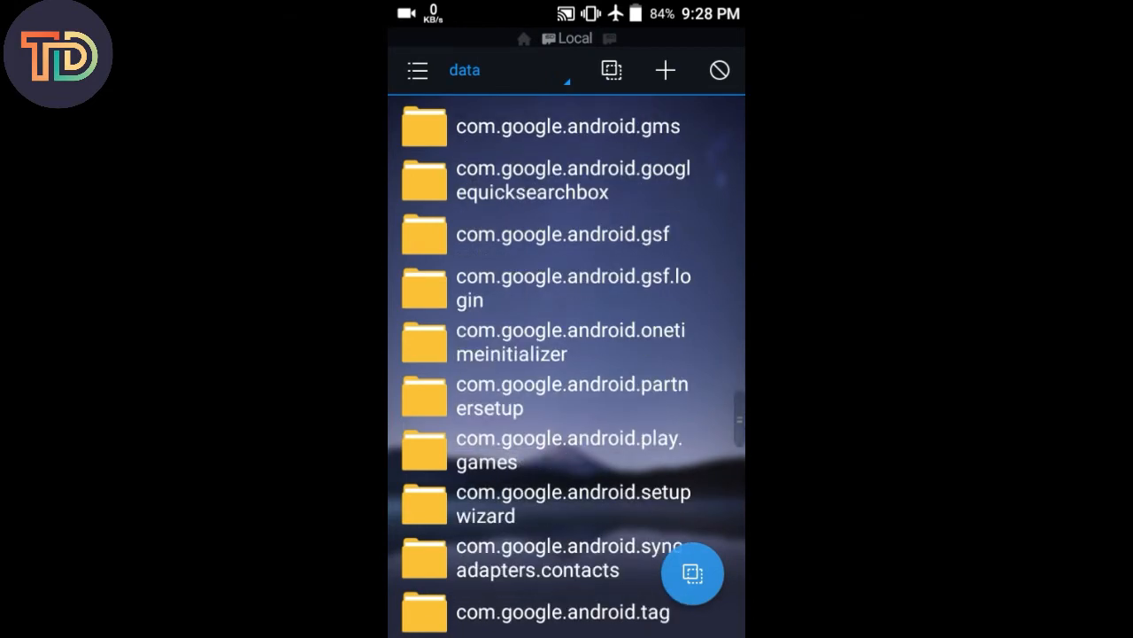
Overwrite KineMaster's shared_prefs preferences XML with the copied file and return to the project
scroll("down", 3)
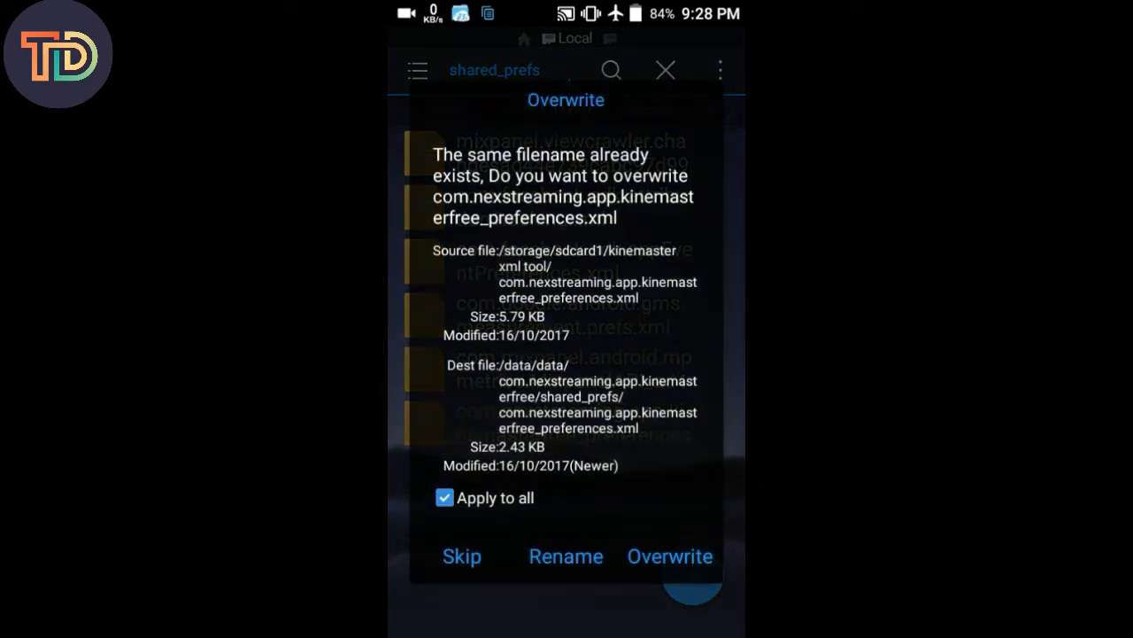
left_click(669, 556)
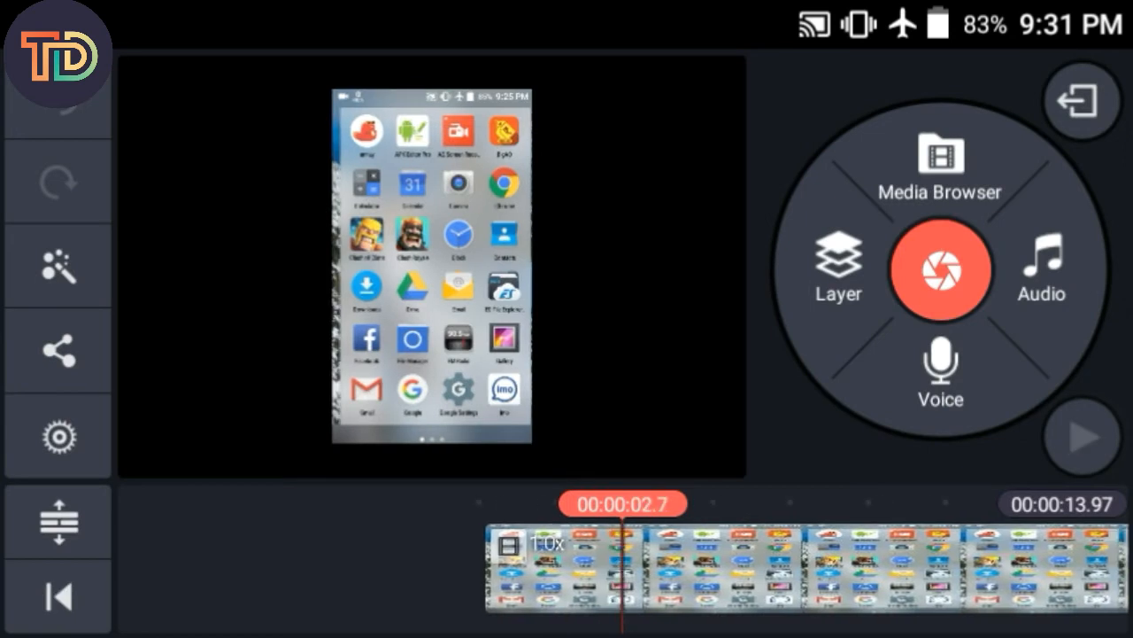
Add a video layer over the screen-recording clip via the Layer menu
left_click(835, 266)
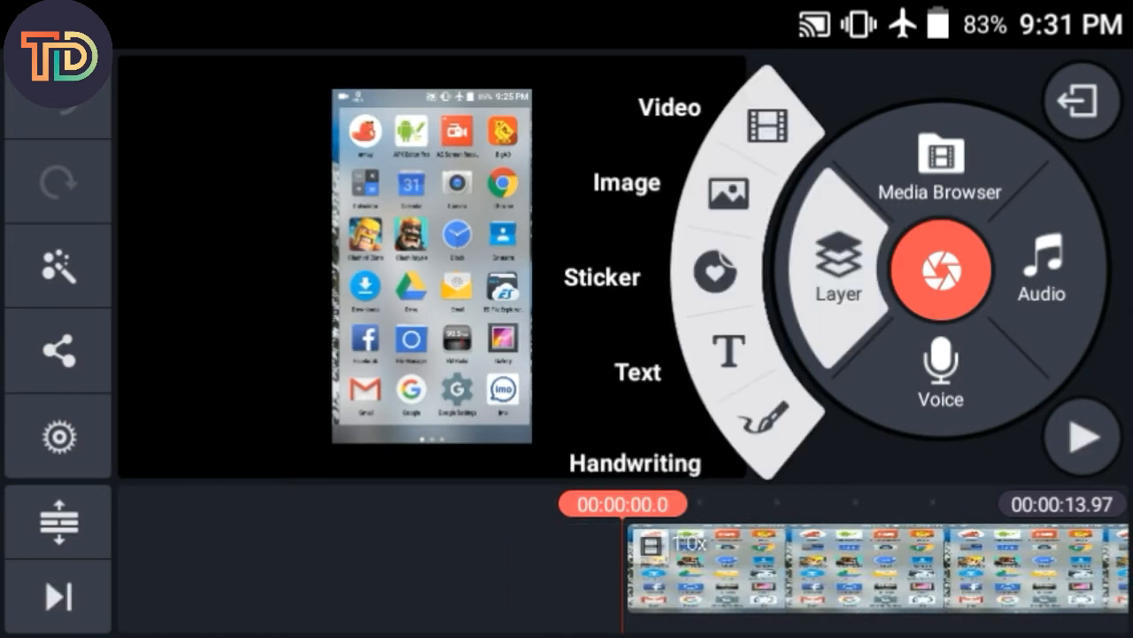
left_click(762, 120)
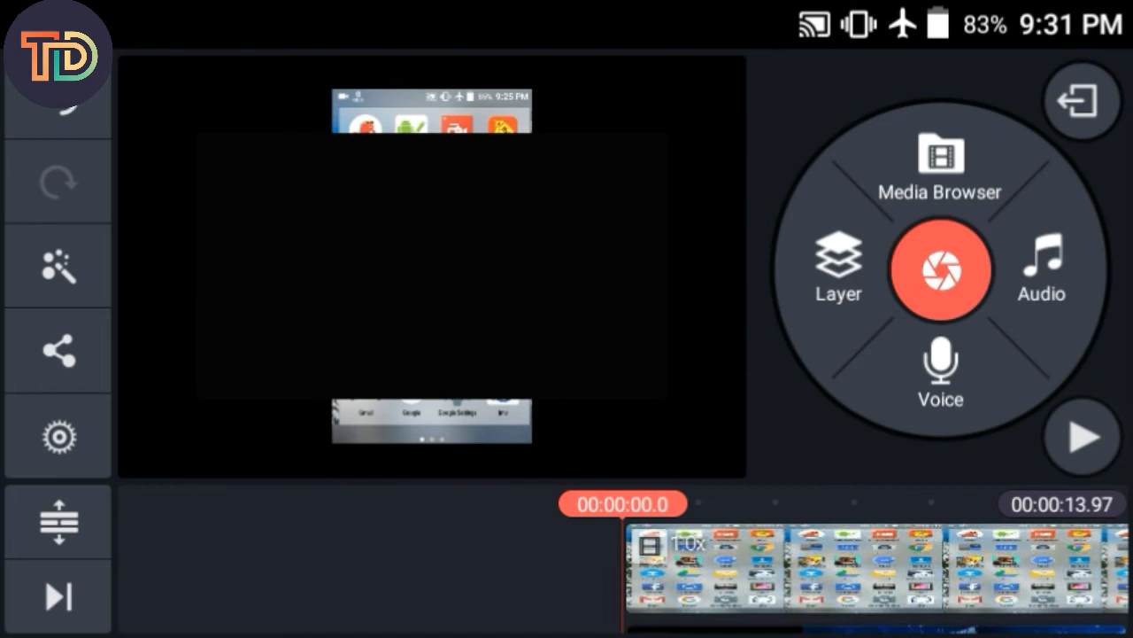
Preview the layer, then enable chroma key with a green key colour and confirm
left_click(1080, 435)
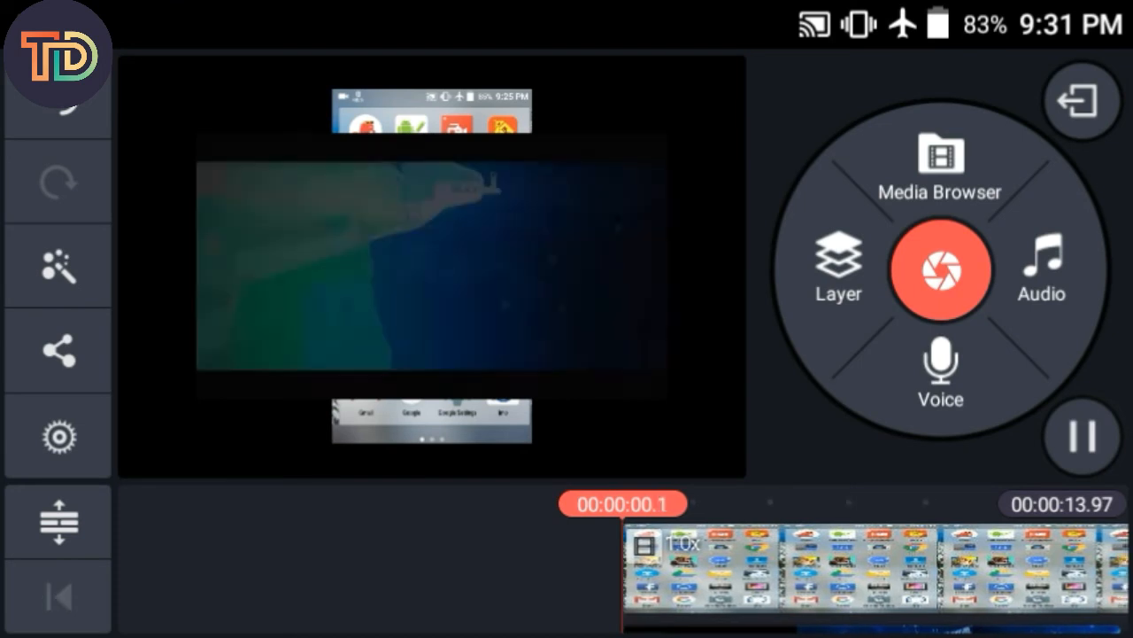
left_click(1082, 436)
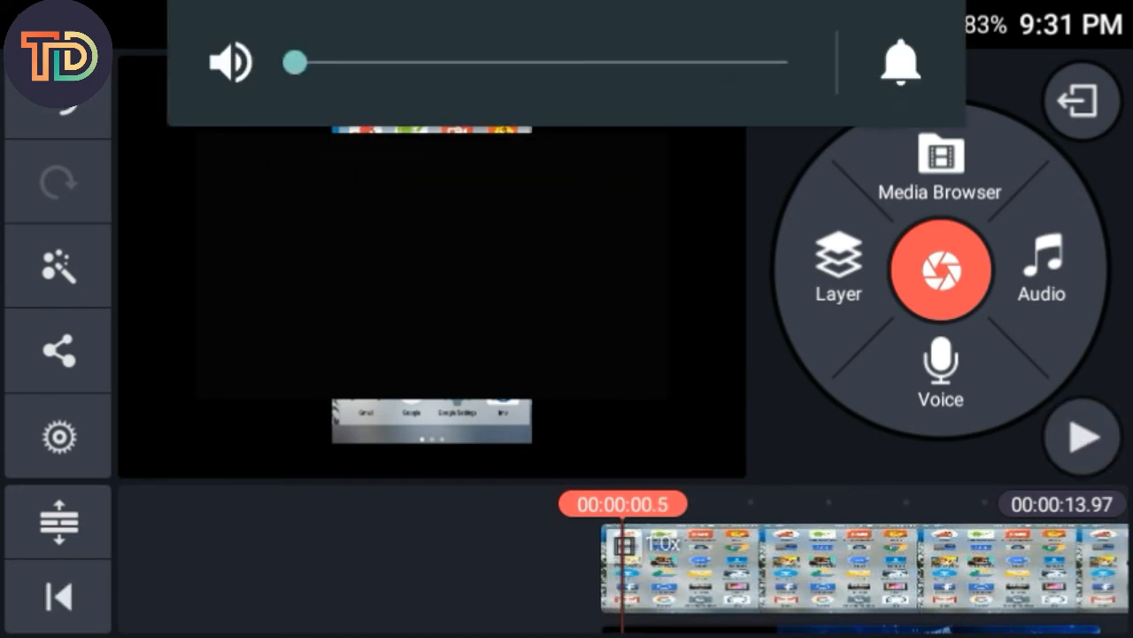
left_click(1080, 436)
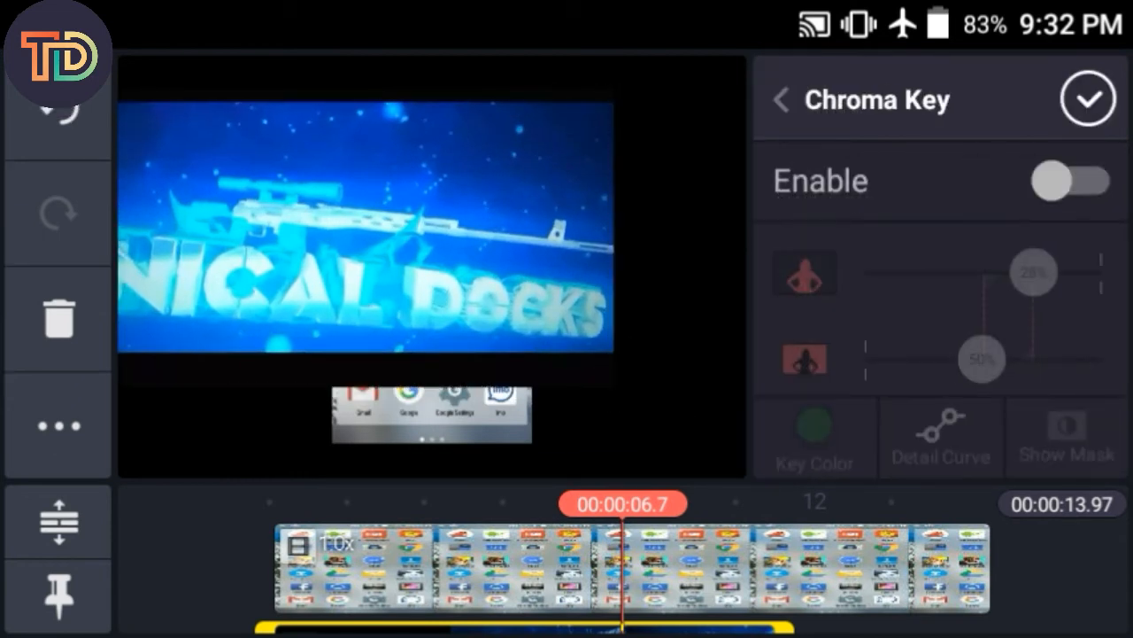
left_click(1073, 181)
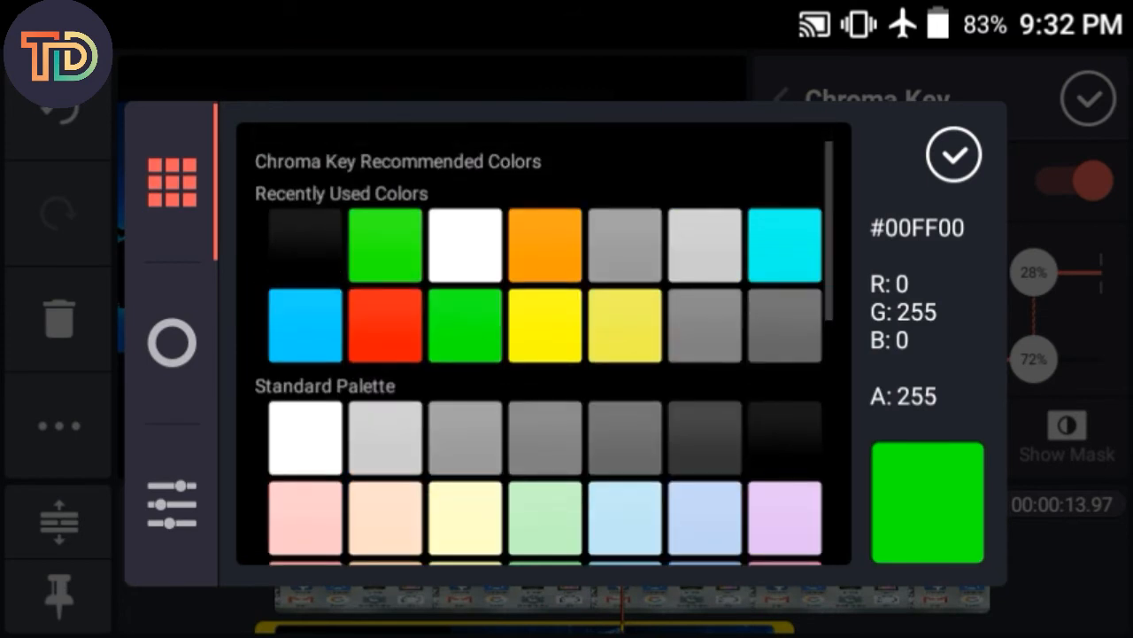
left_click(953, 156)
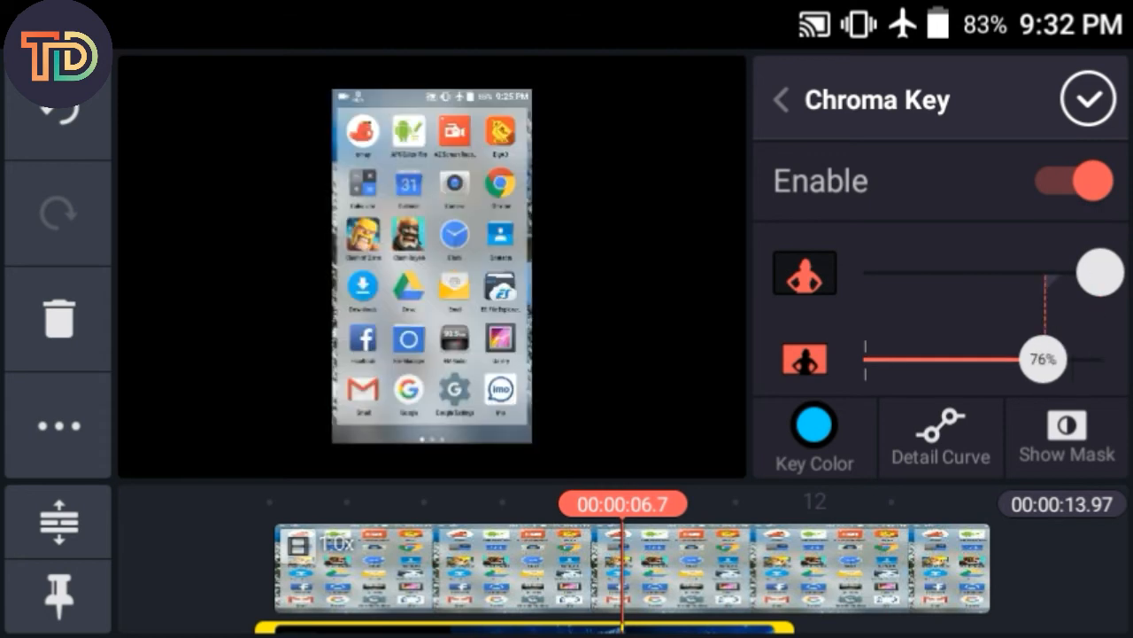
left_click(1088, 99)
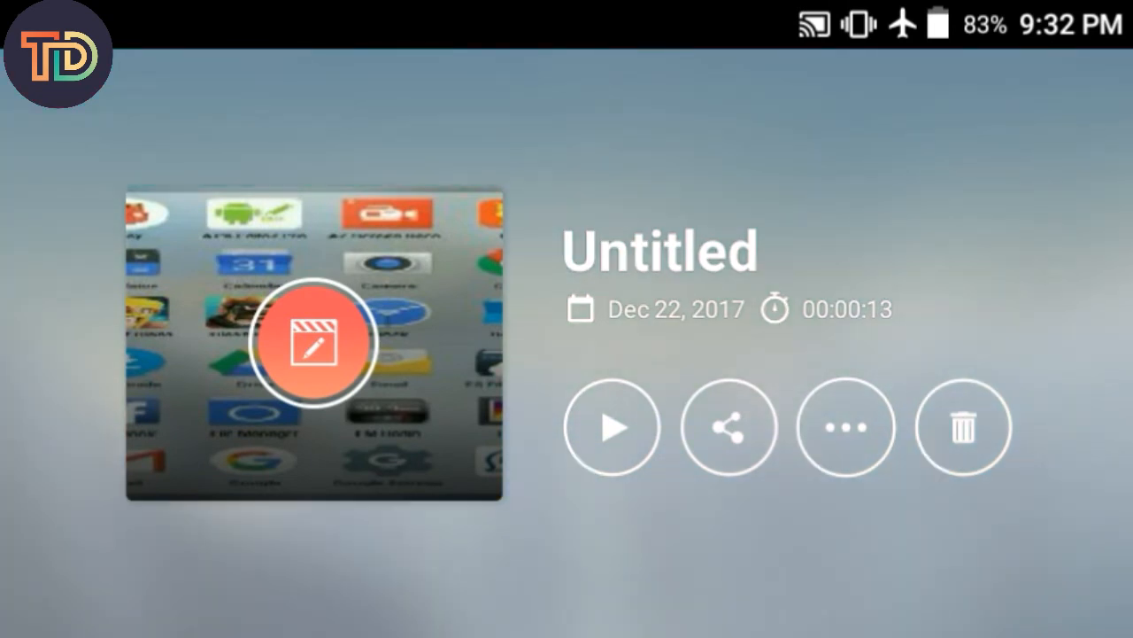
Reopen the Untitled project to add Intro.mp4 as a layer with split-screen options
left_click(312, 342)
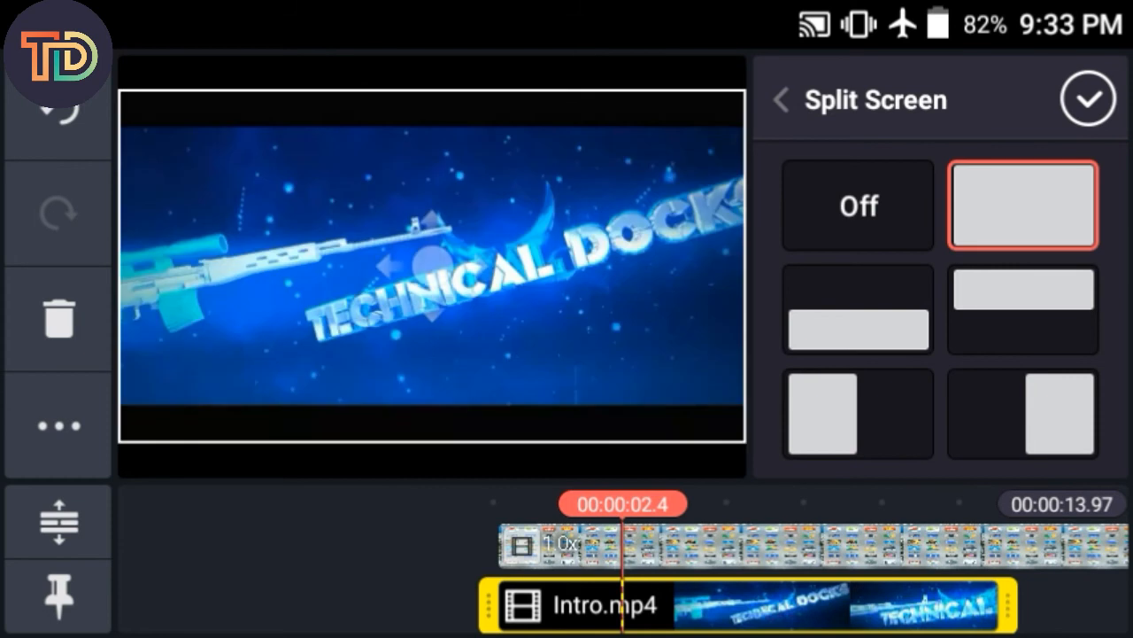
Set Intro.mp4 to the right-half split layout, widen its half, confirm, and exit to the start screen
left_click(857, 308)
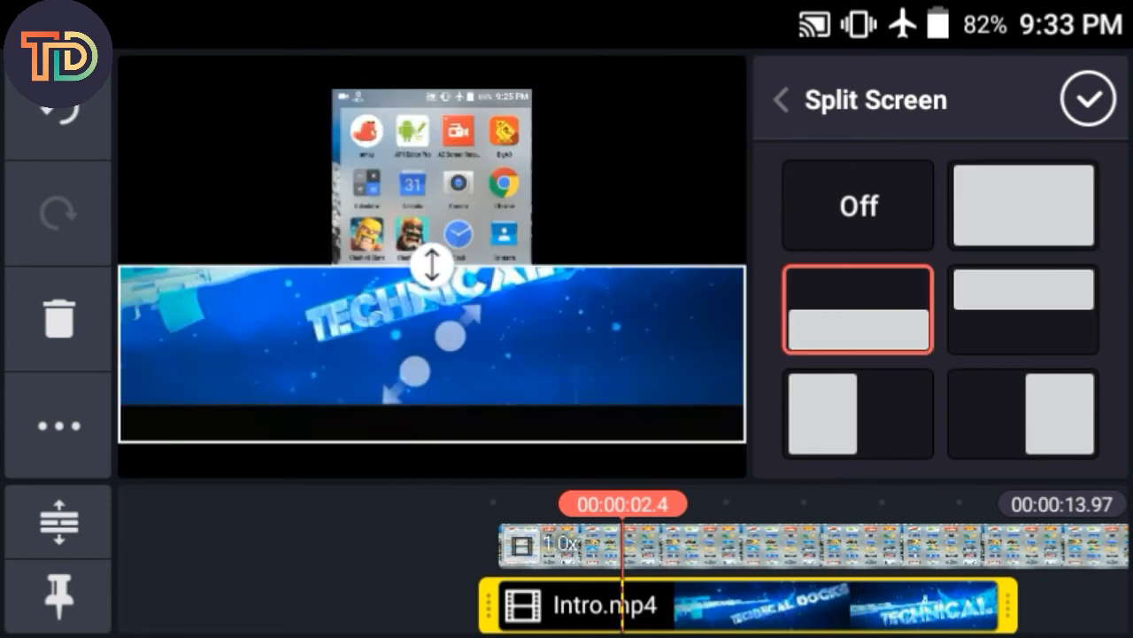
left_click(1023, 412)
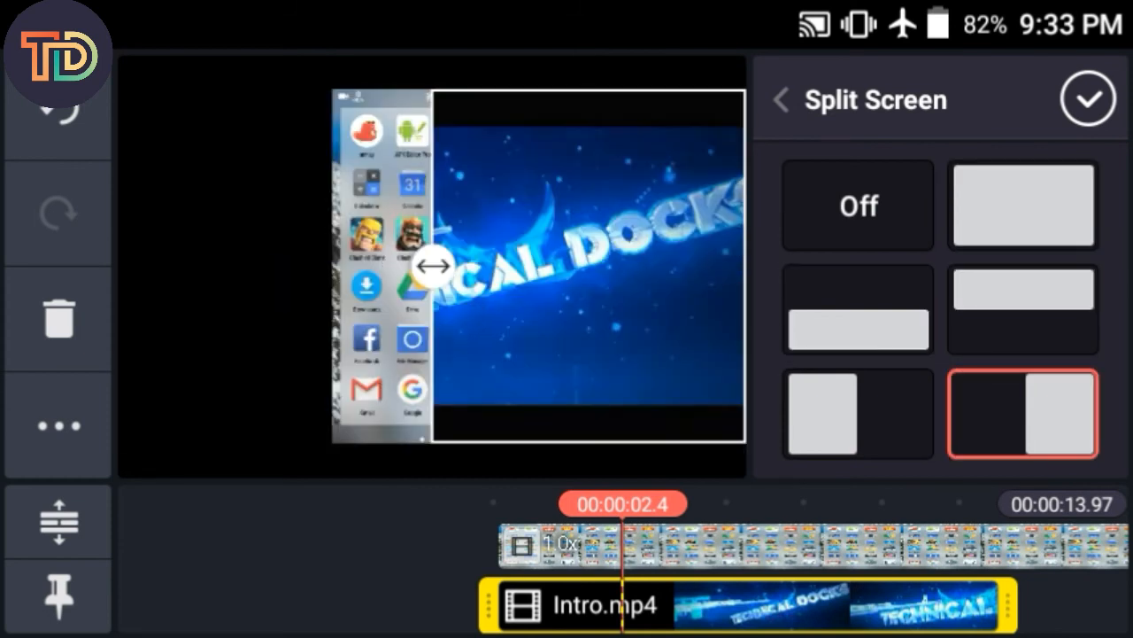
left_click_drag(434, 266, 325, 265)
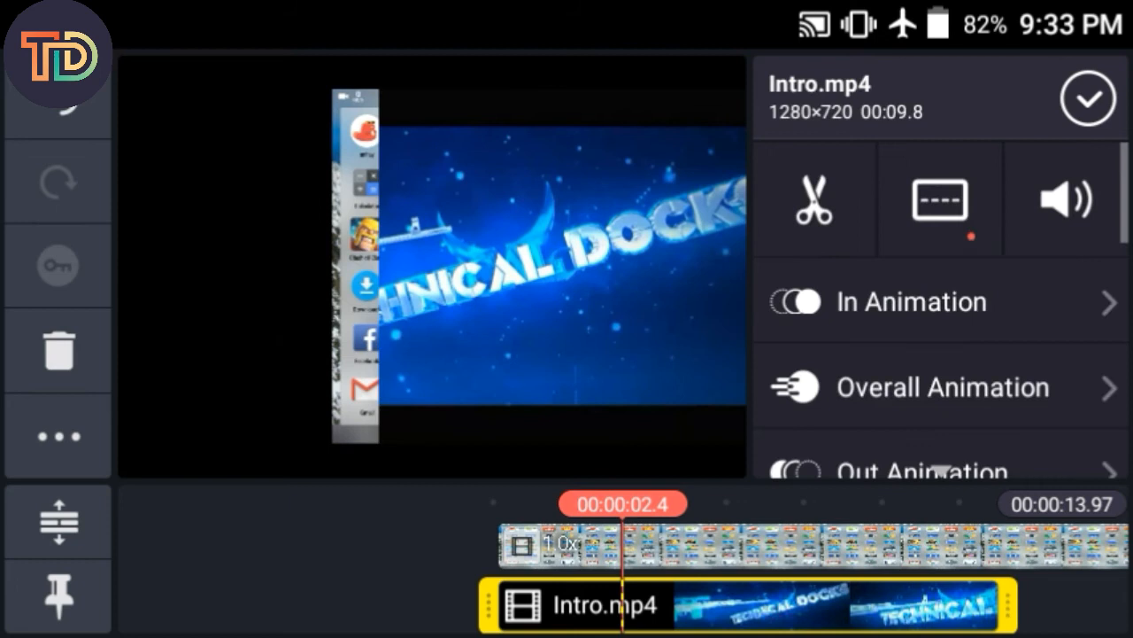
left_click(535, 266)
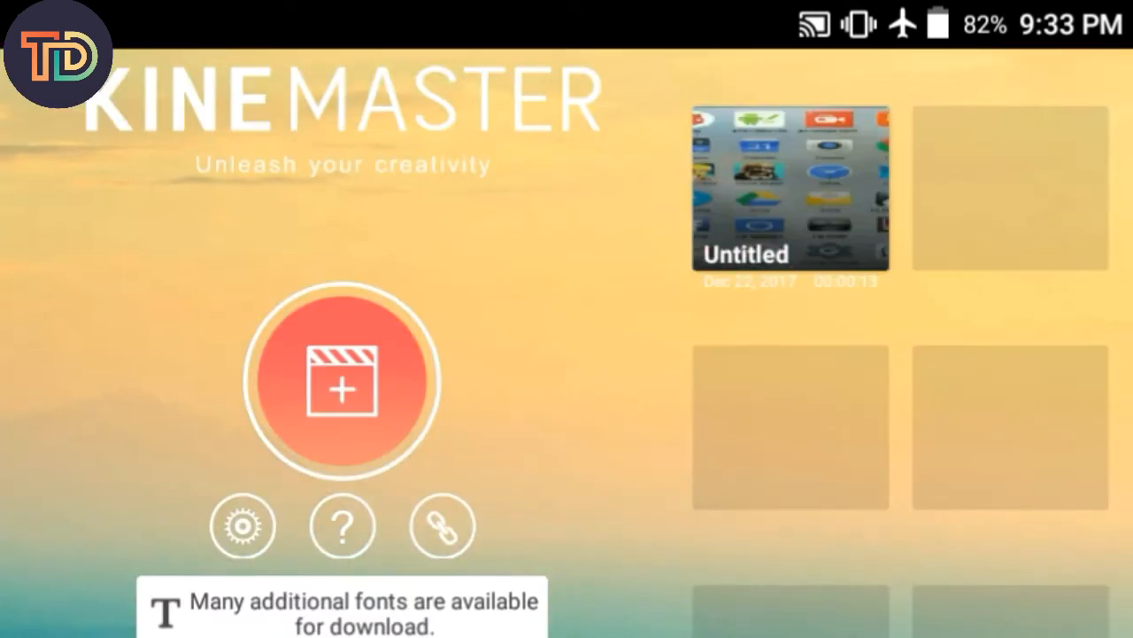
left_click(789, 188)
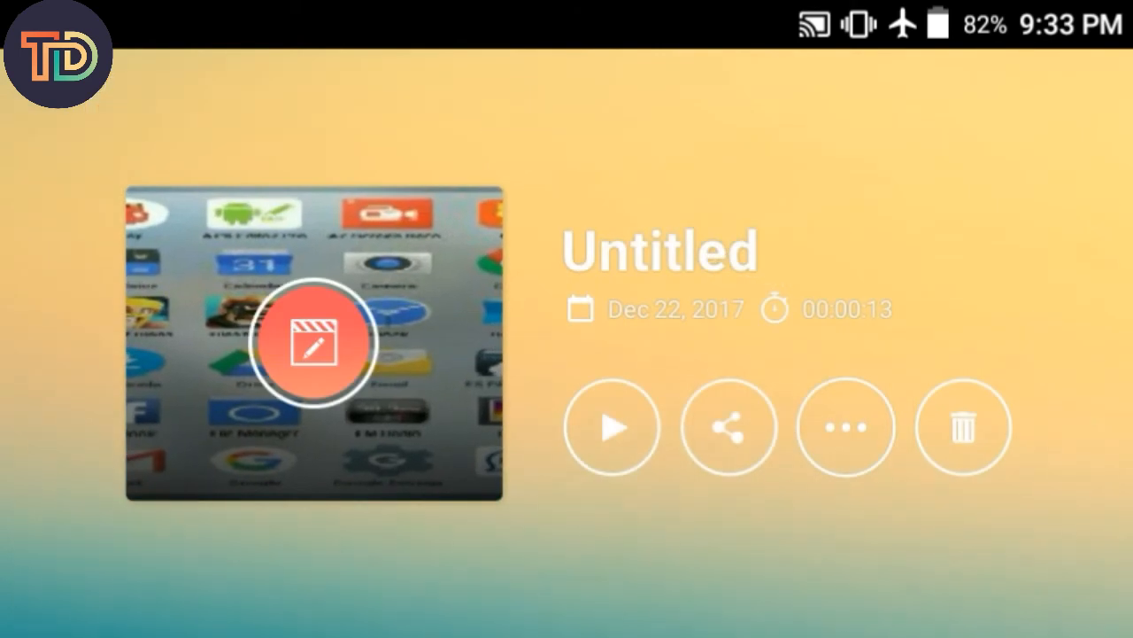
left_click(730, 427)
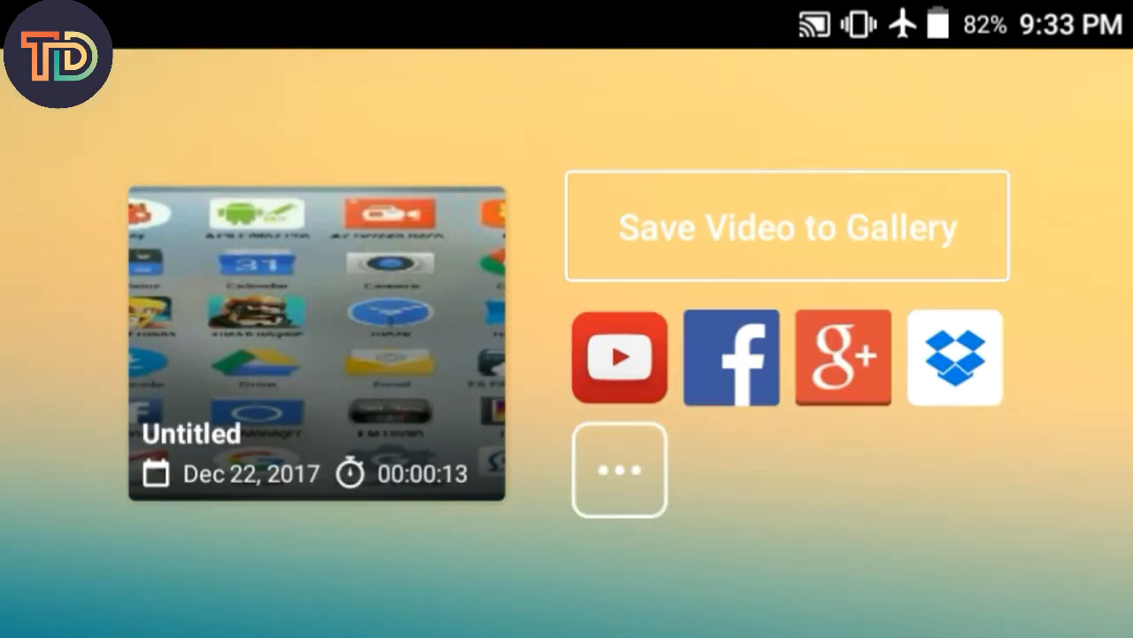
left_click(786, 226)
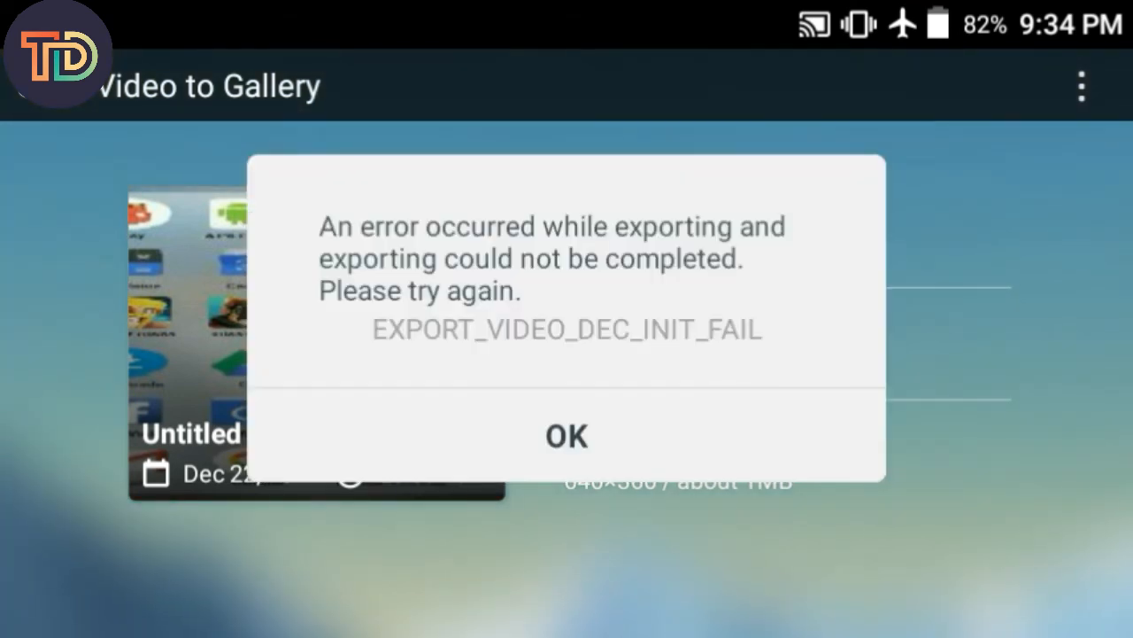
left_click(567, 436)
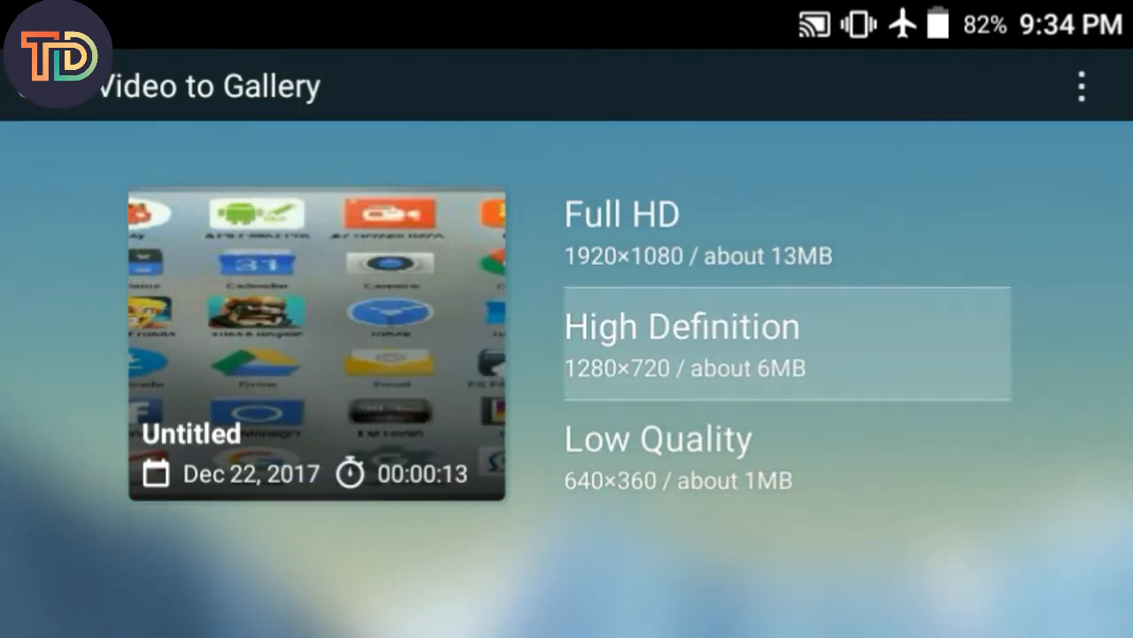
left_click(787, 344)
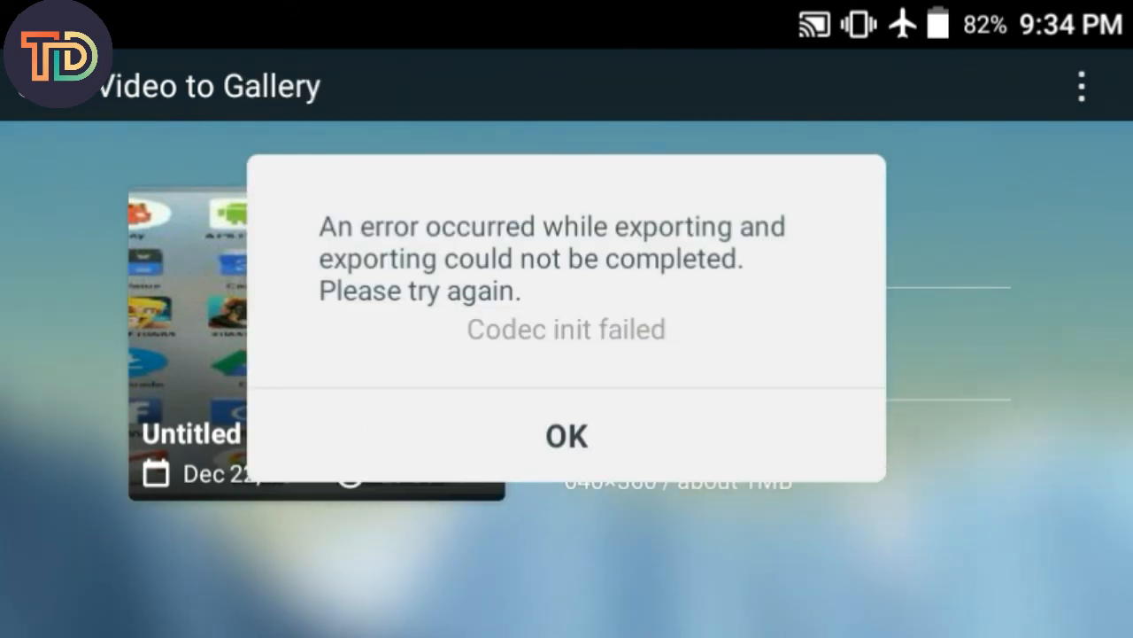
left_click(566, 435)
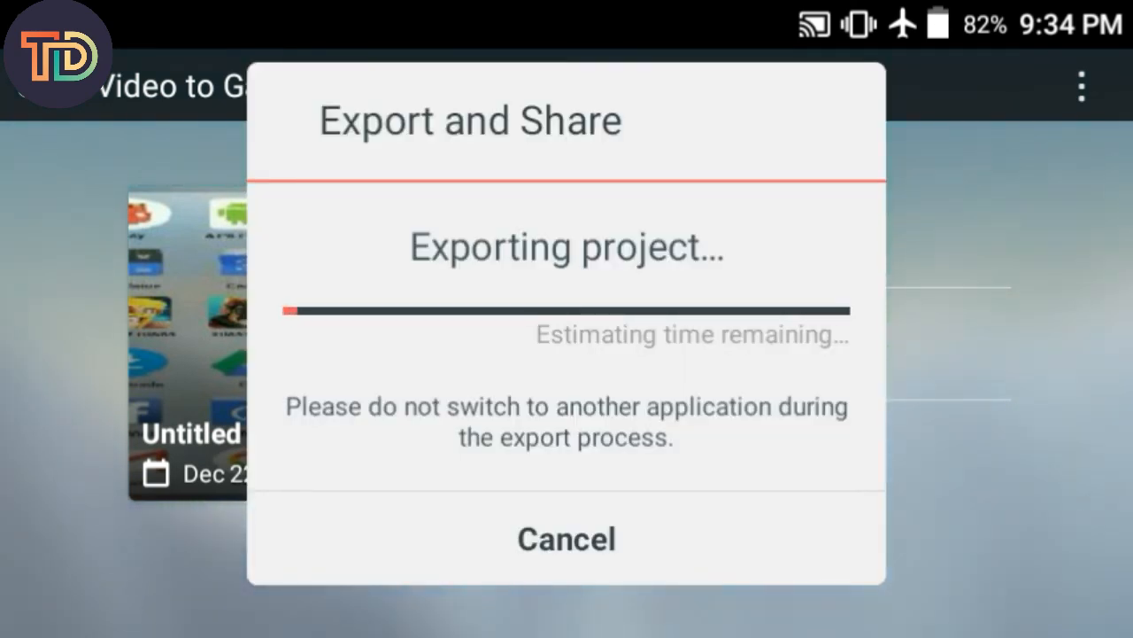
left_click(567, 539)
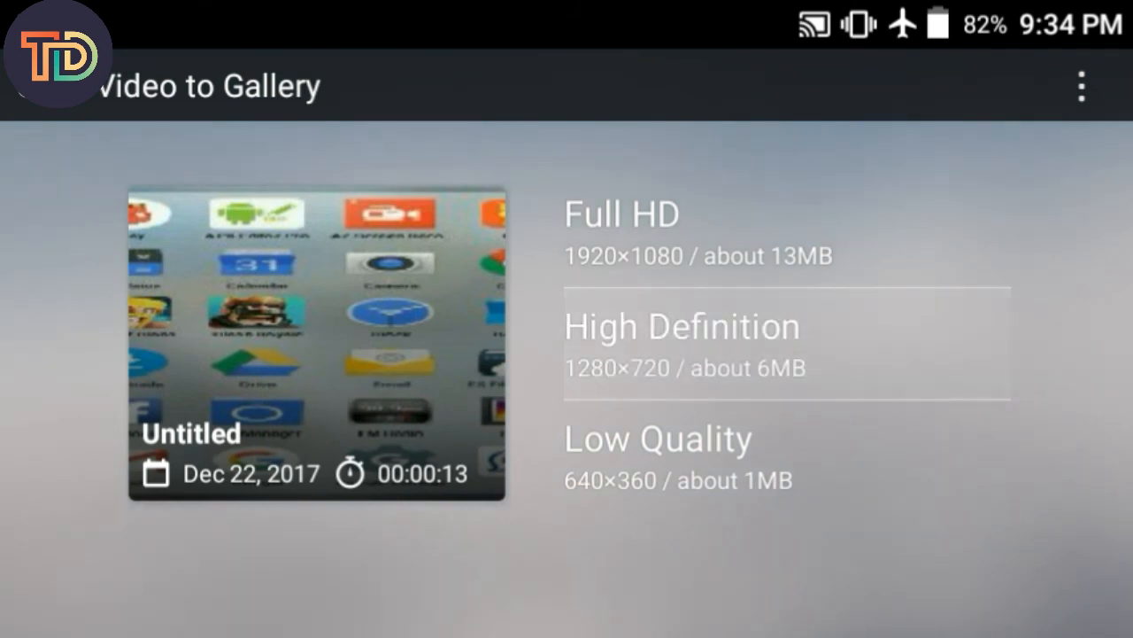
left_click(786, 344)
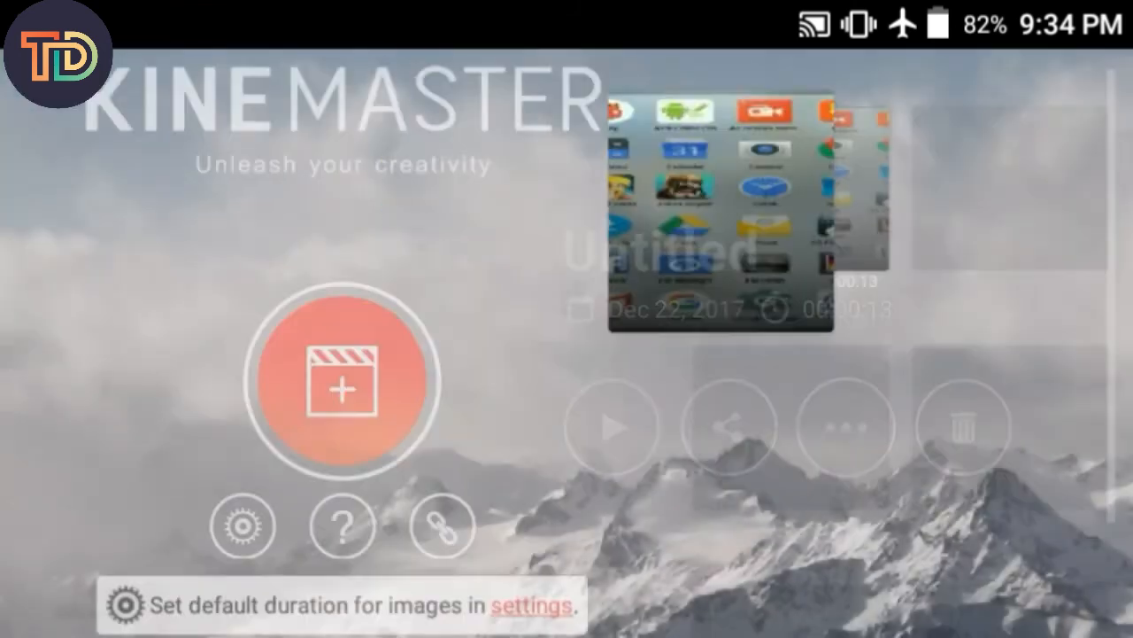
Export the Untitled project to the gallery at High Definition 1280×720 and confirm
left_click(242, 525)
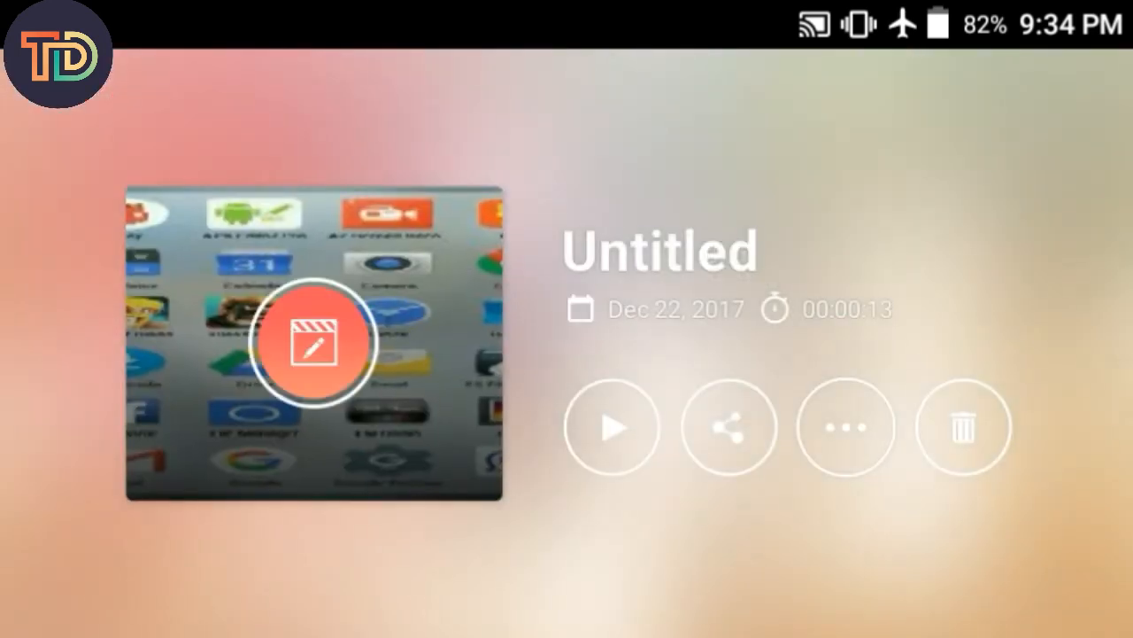
left_click(730, 426)
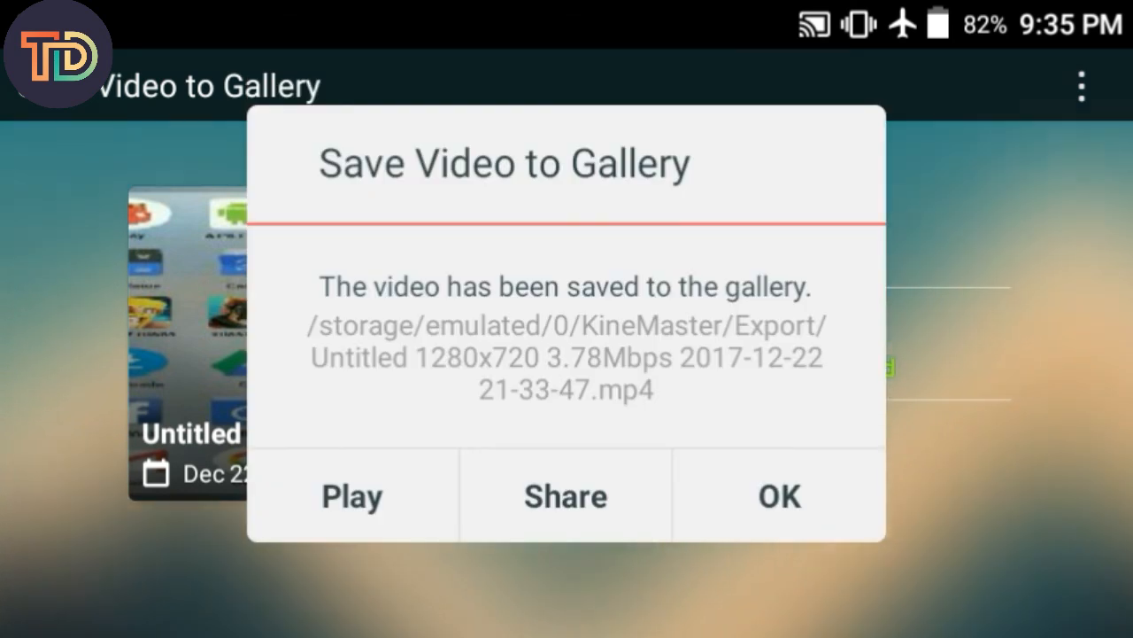
left_click(351, 496)
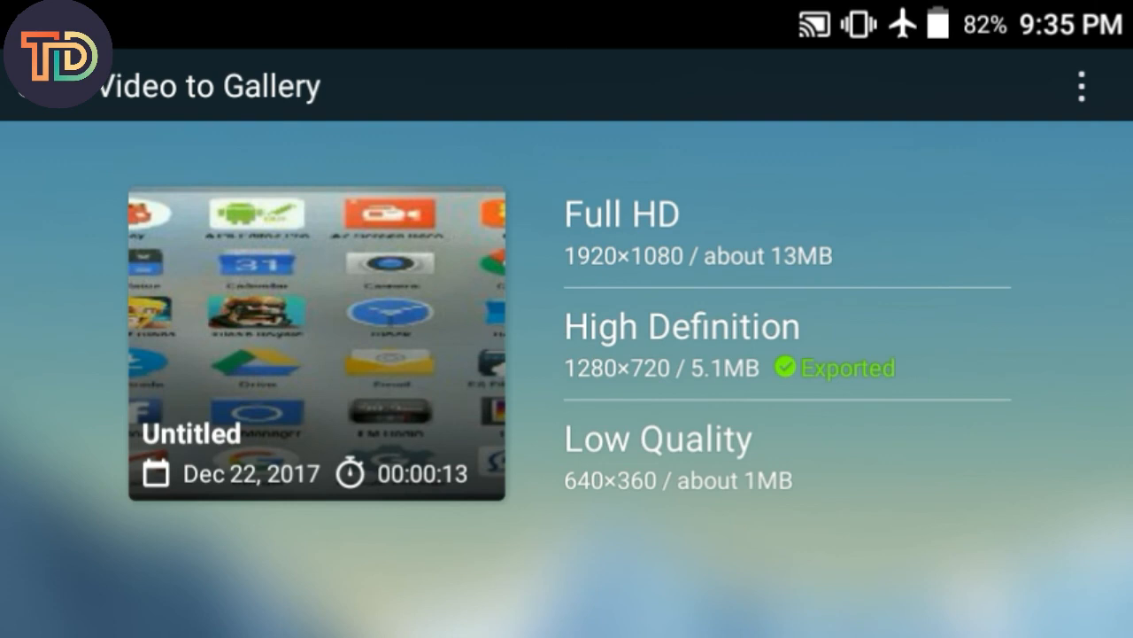
Review the Export Frame Rate (FPS) options, now 12 fps, in Settings and return home
left_click(682, 345)
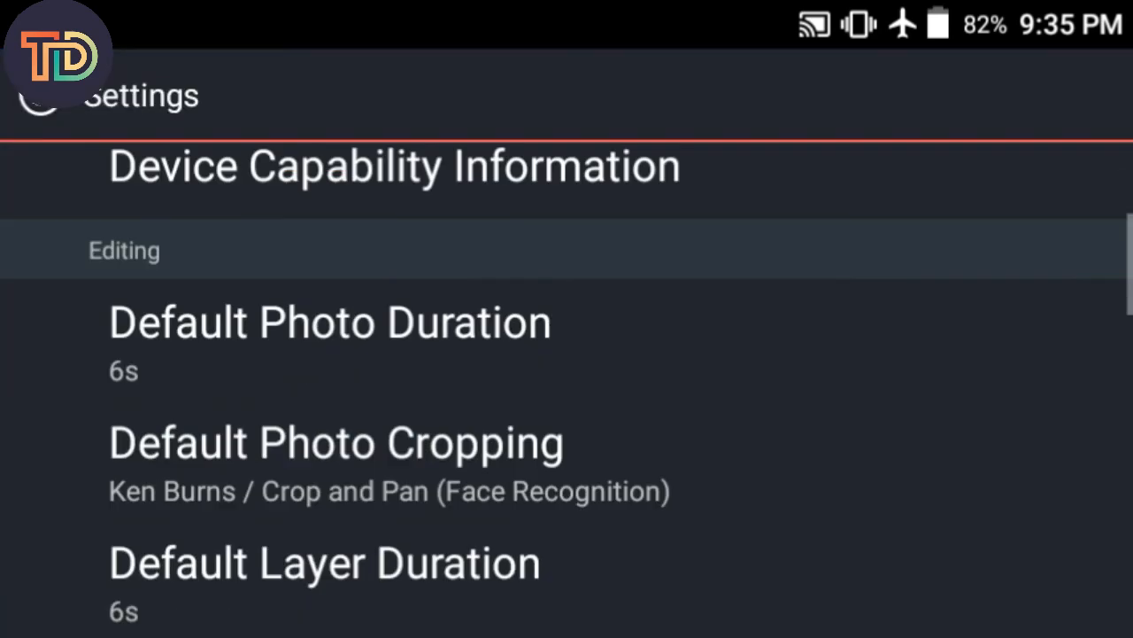
left_click(170, 411)
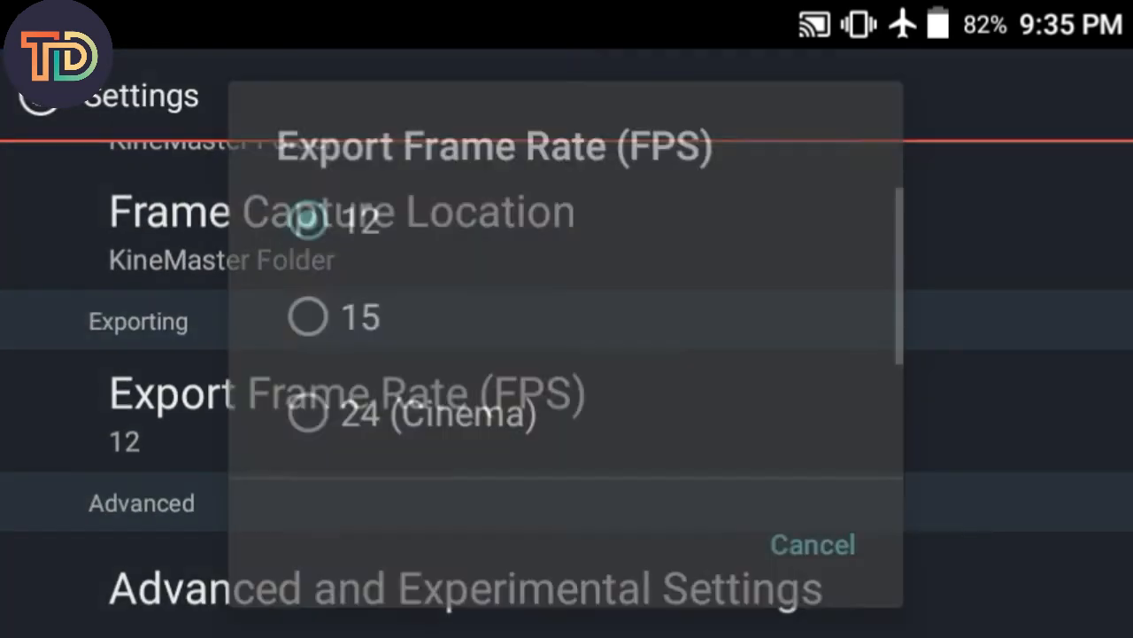
scroll("down", 3)
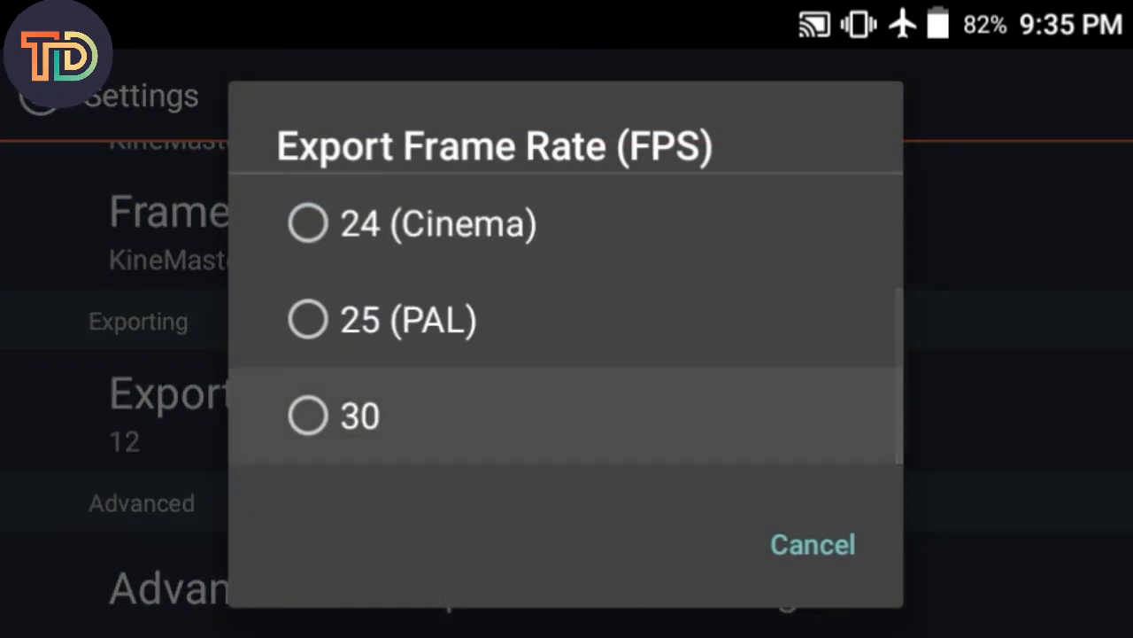
left_click(811, 544)
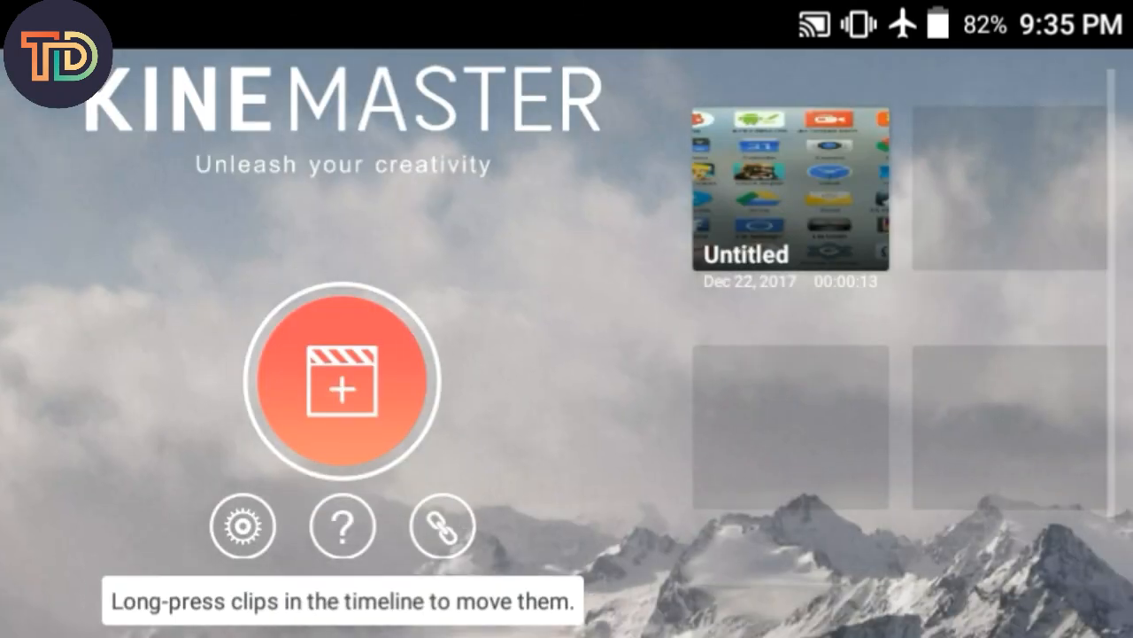
Bring up Share options for the Untitled project, showing Save Video to Gallery
left_click(790, 187)
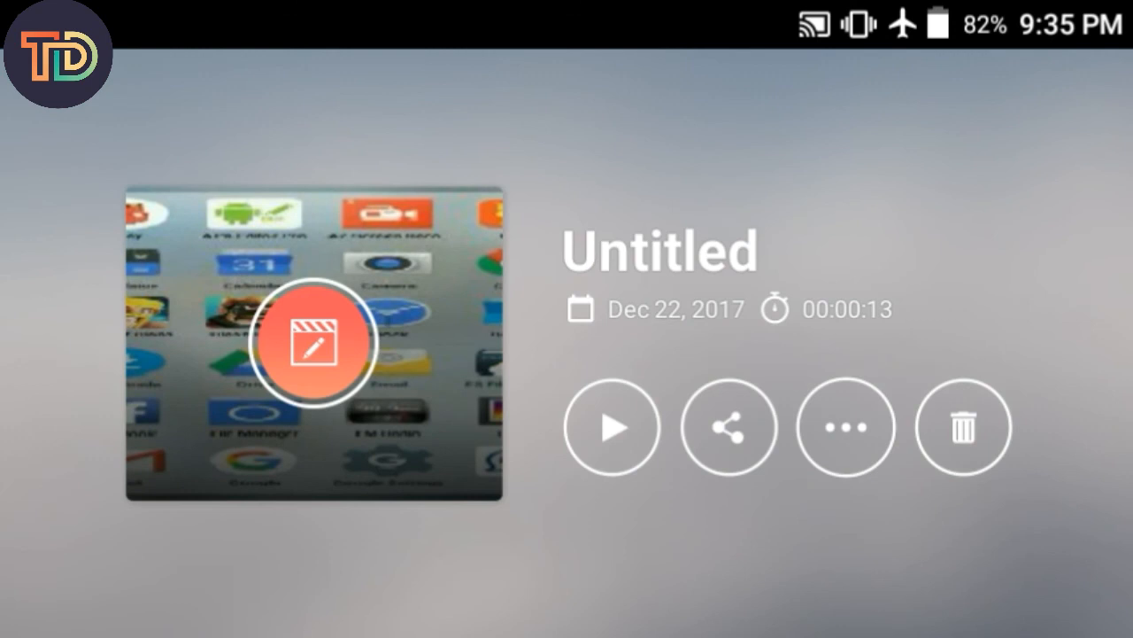
left_click(729, 427)
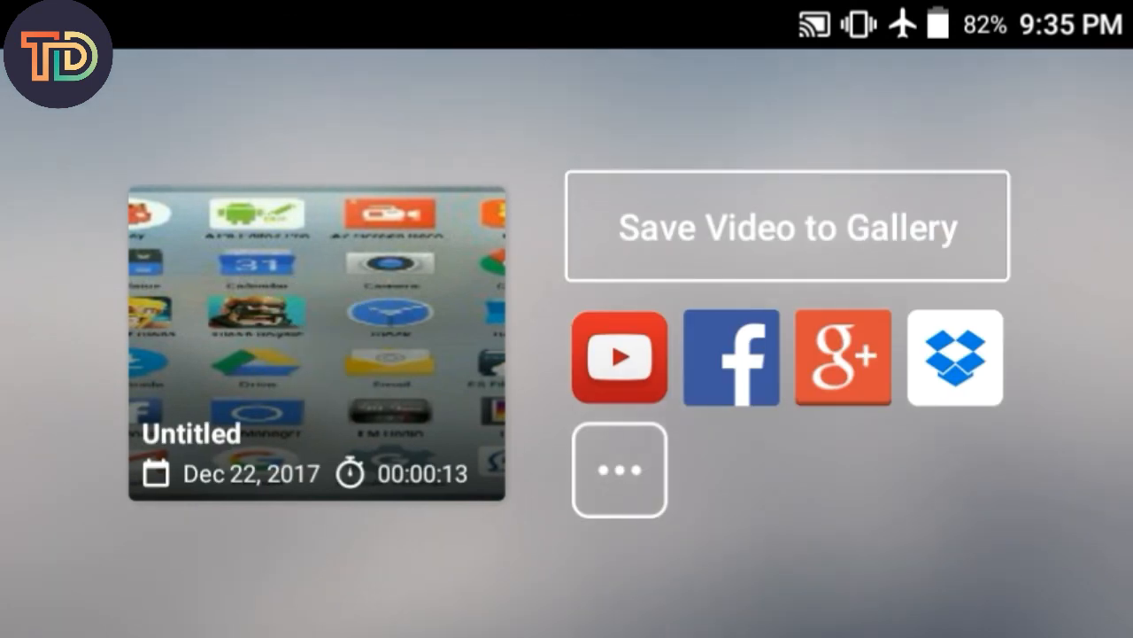